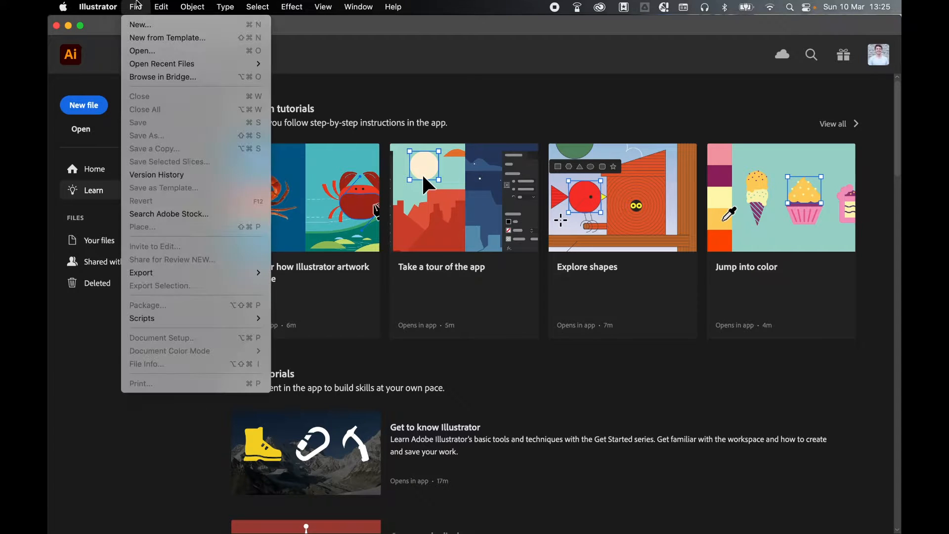
# Create a new Print Letter document, 8.5 by 11 inches, with units set to inches.
pyautogui.click(139, 24)
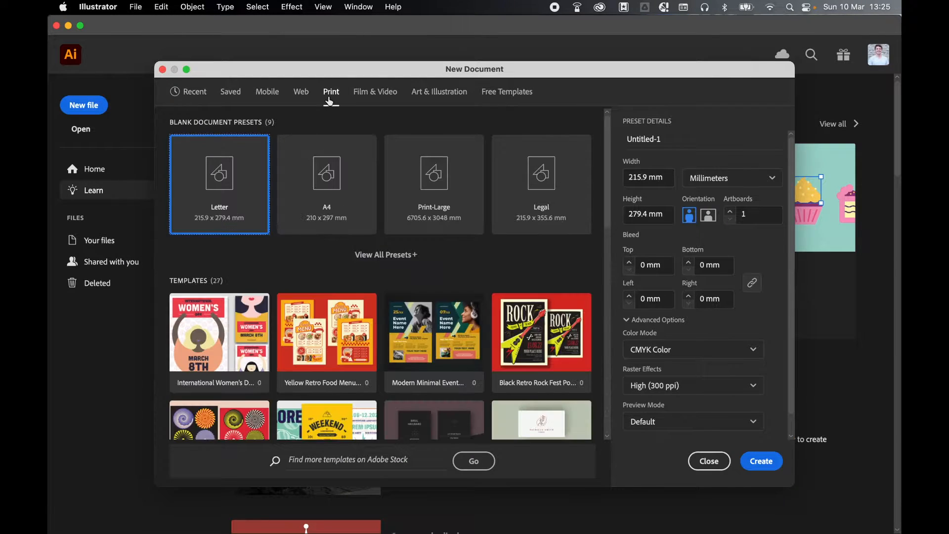
pyautogui.moveTo(220, 185)
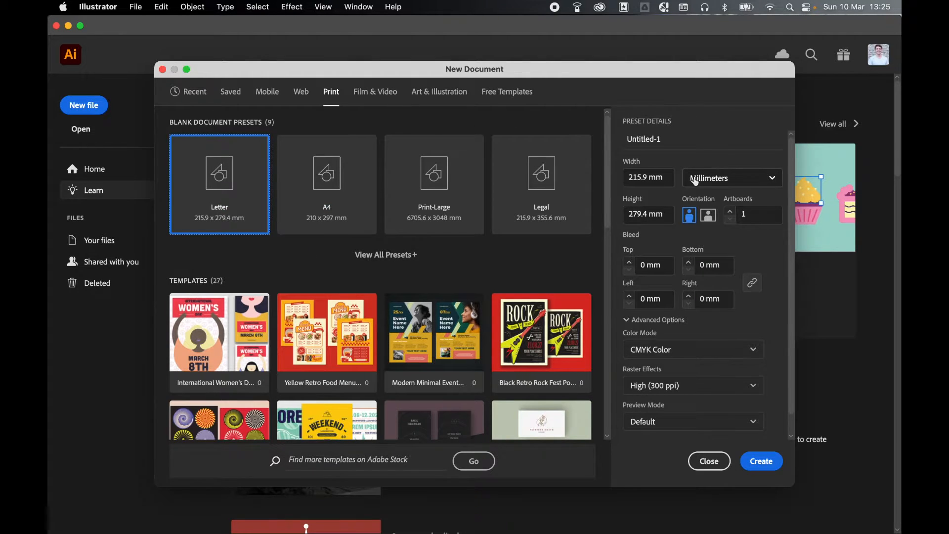
pyautogui.click(732, 177)
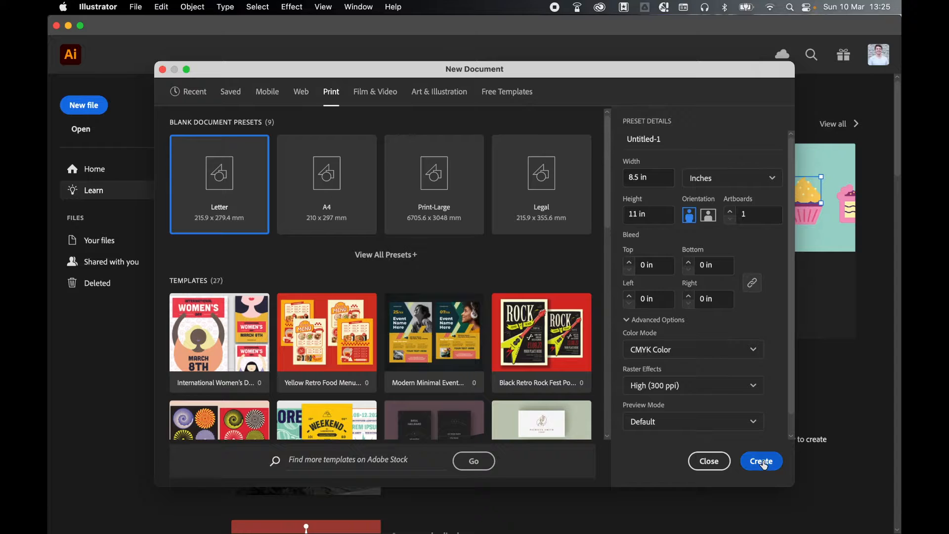
pyautogui.click(762, 461)
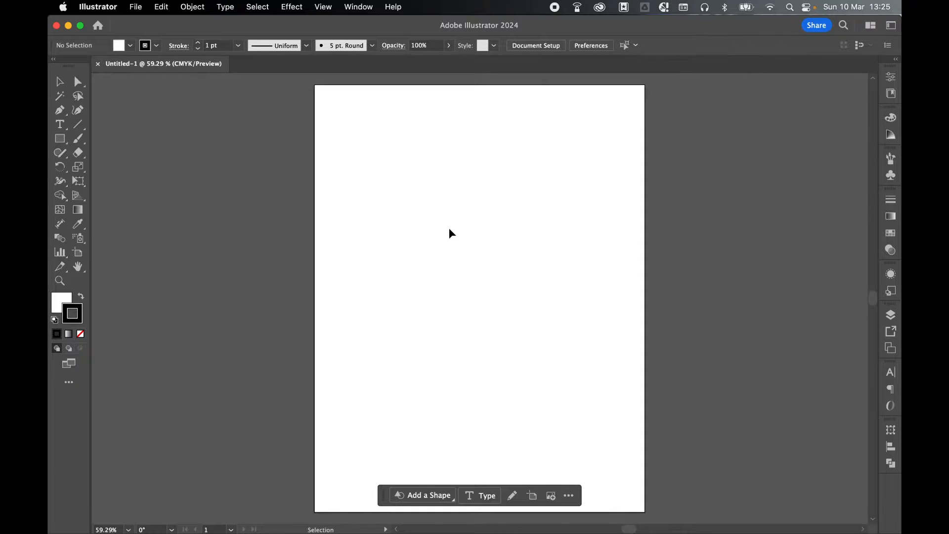
# Show the rulers along the top and left edges of the page.
pyautogui.click(323, 7)
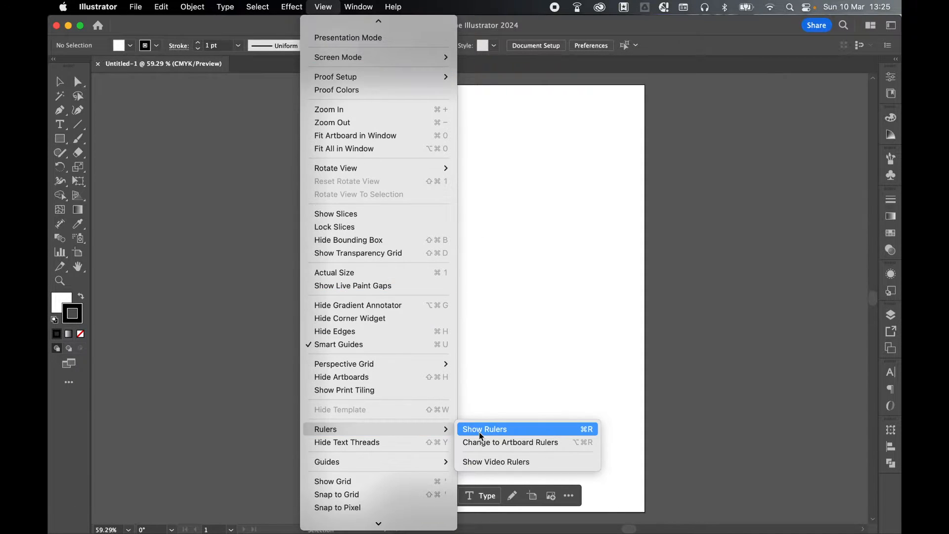
pyautogui.click(485, 428)
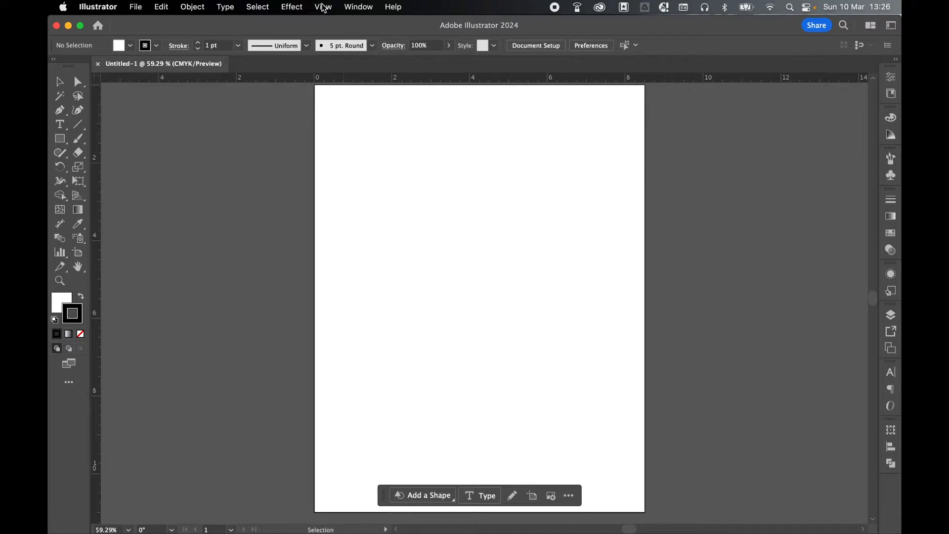
pyautogui.click(322, 6)
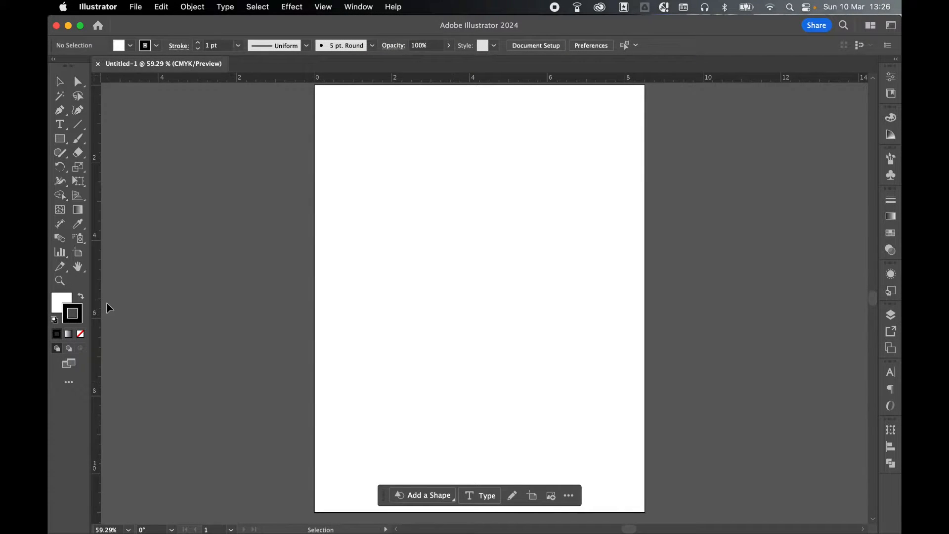
pyautogui.moveTo(97, 308)
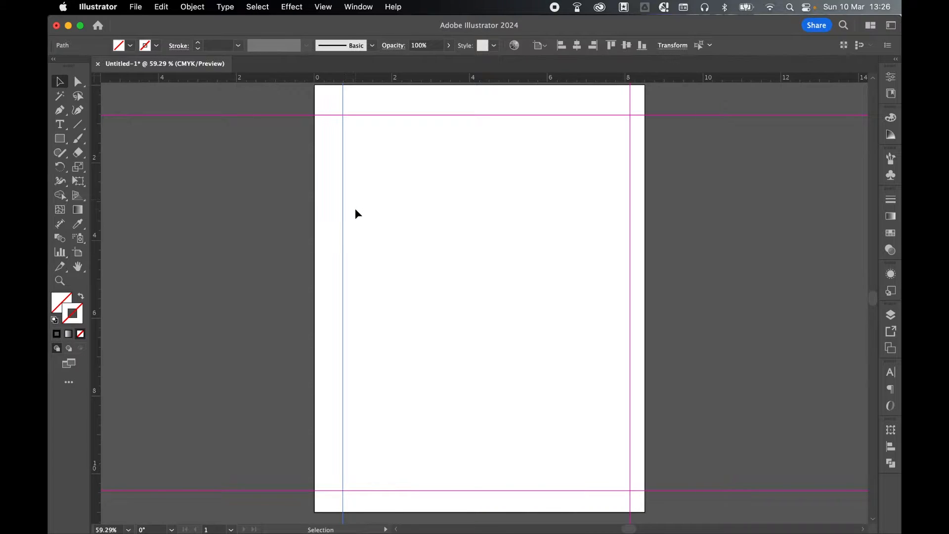
# Enter exact X/Y positions for the left, right, top and bottom guides via Transform.
pyautogui.click(672, 44)
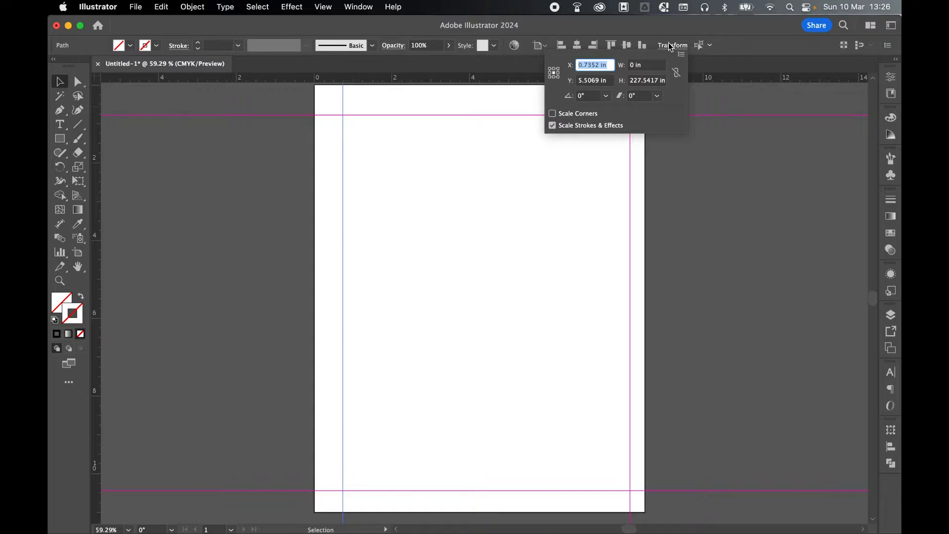
pyautogui.write('0.2')
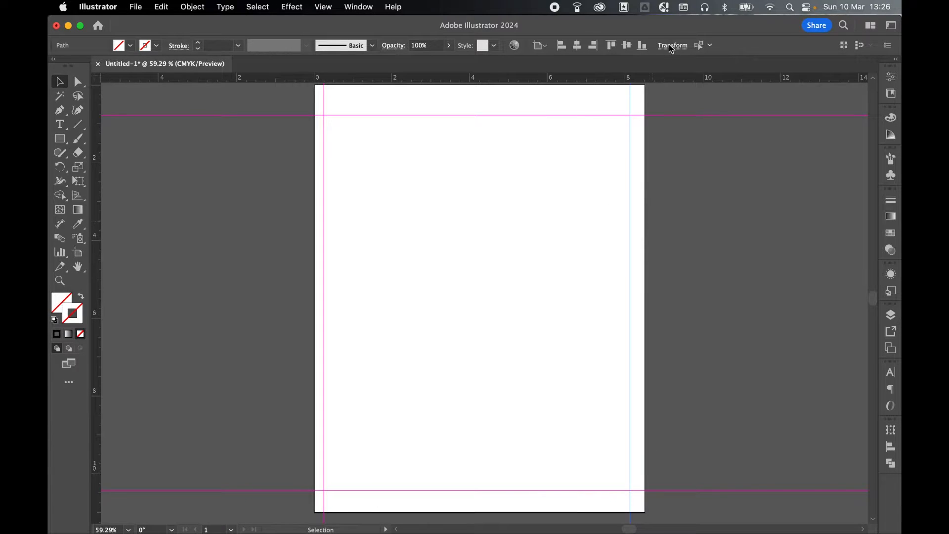
pyautogui.click(672, 45)
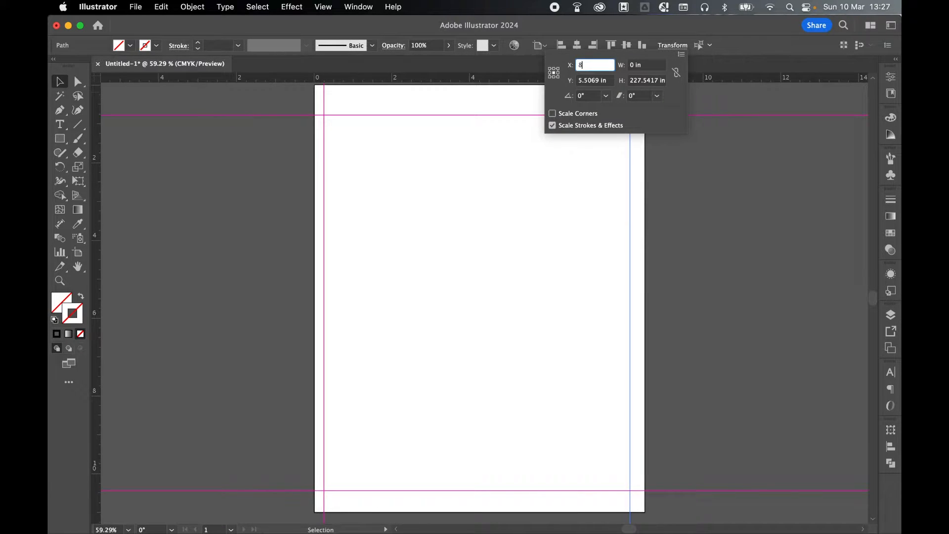
pyautogui.write('.5-0.')
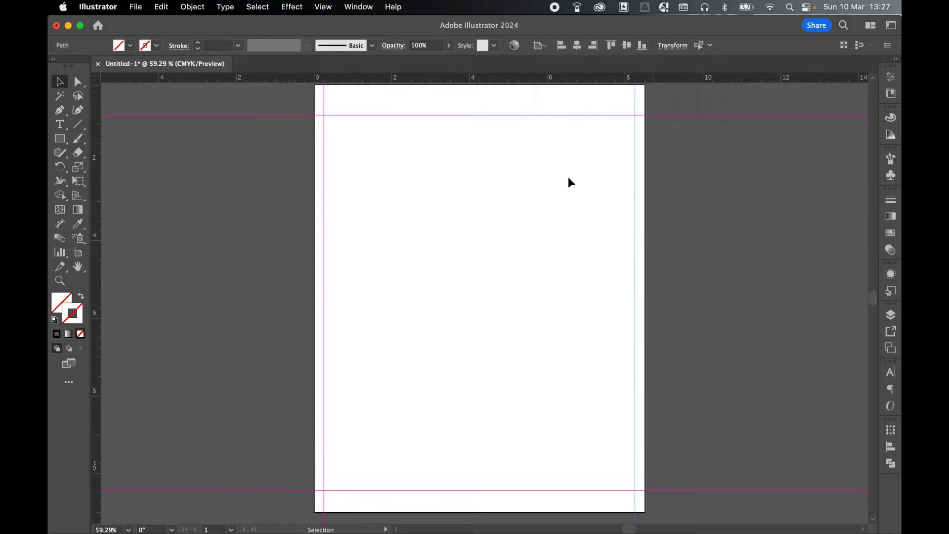
pyautogui.moveTo(542, 272)
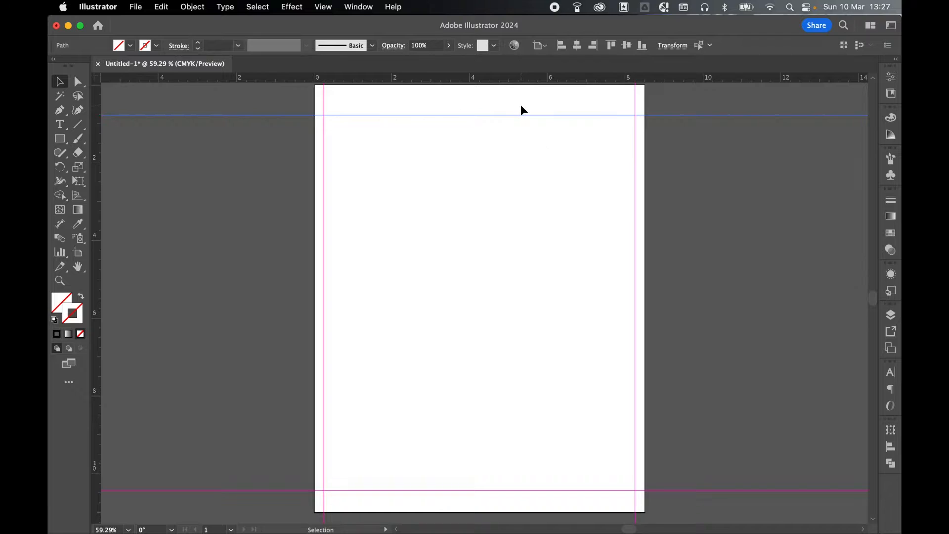
pyautogui.click(673, 44)
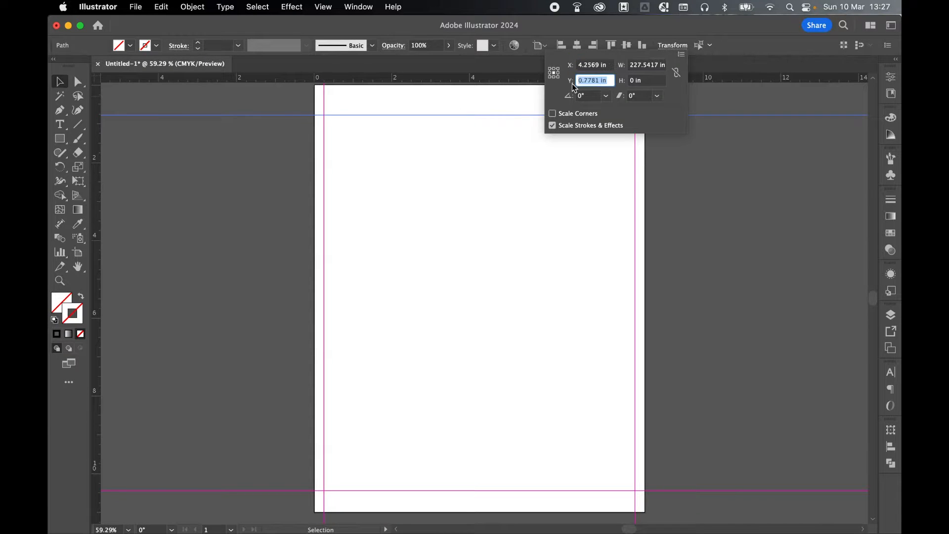
pyautogui.write('0.5')
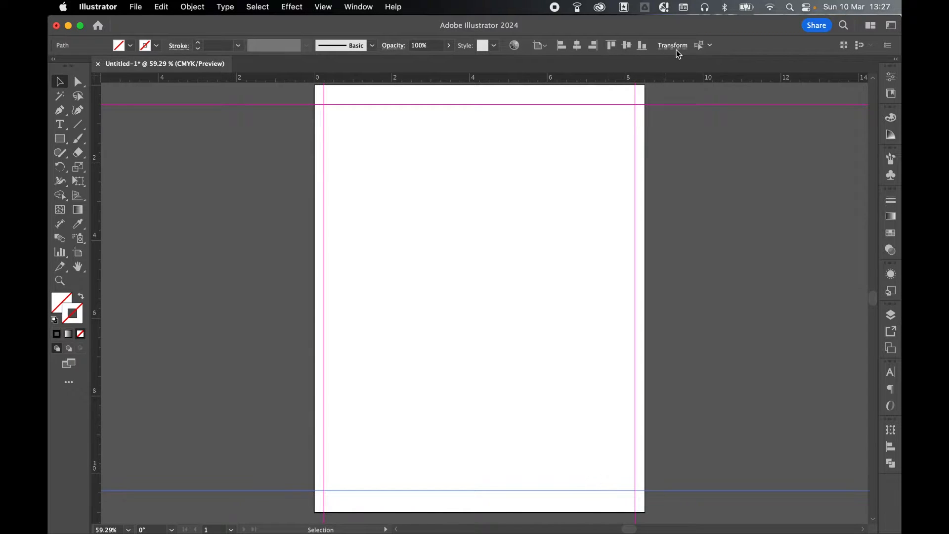
pyautogui.click(672, 45)
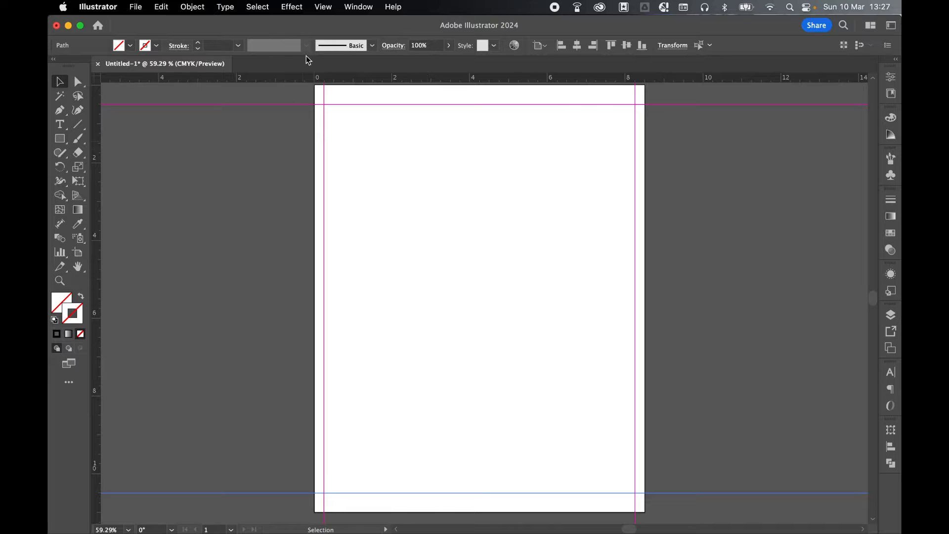
# Lock the guides so they stay in place.
pyautogui.click(322, 7)
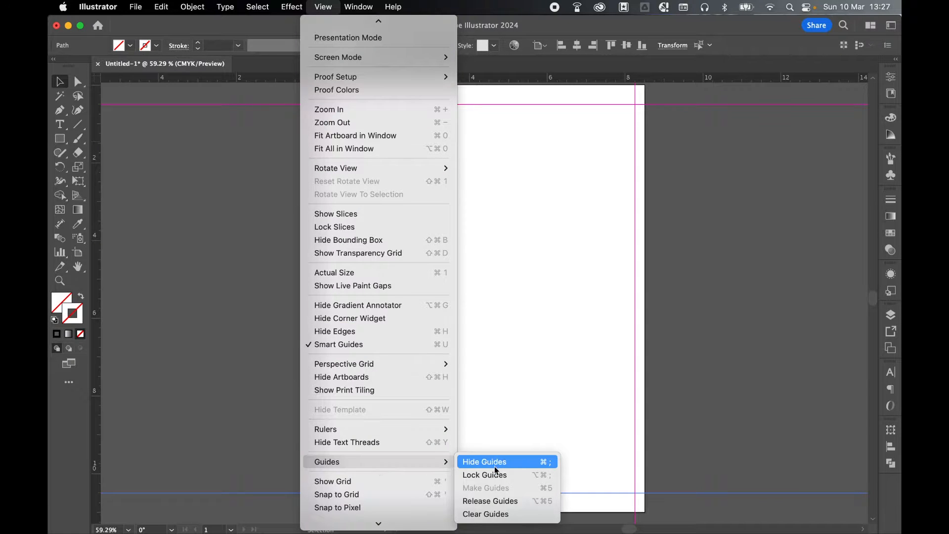
pyautogui.click(483, 462)
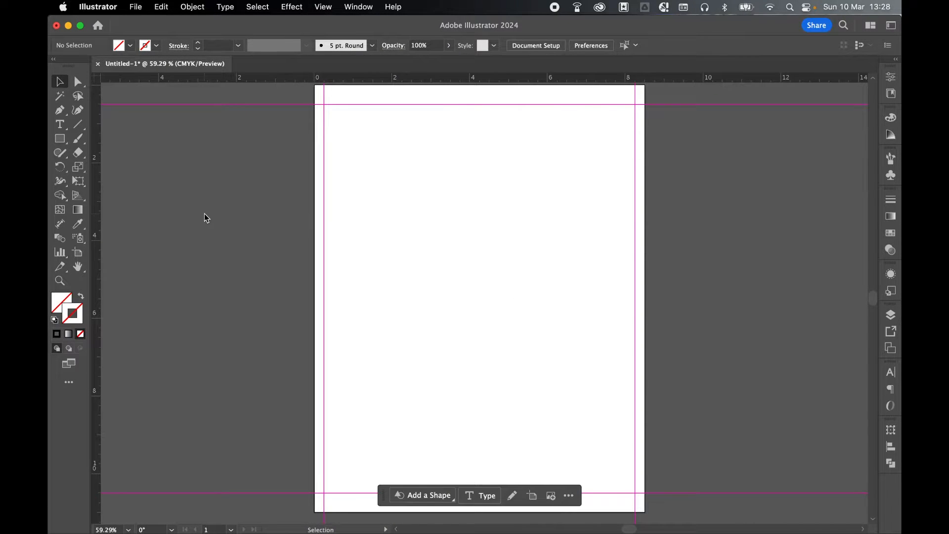
# Save the document as graphpaper.ai in the DWD Images folder.
pyautogui.click(136, 7)
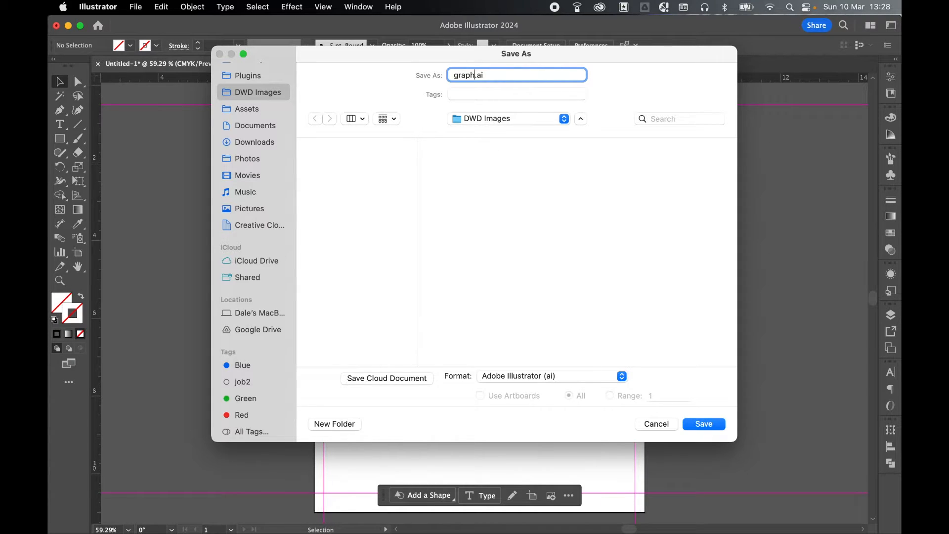
pyautogui.write('paper')
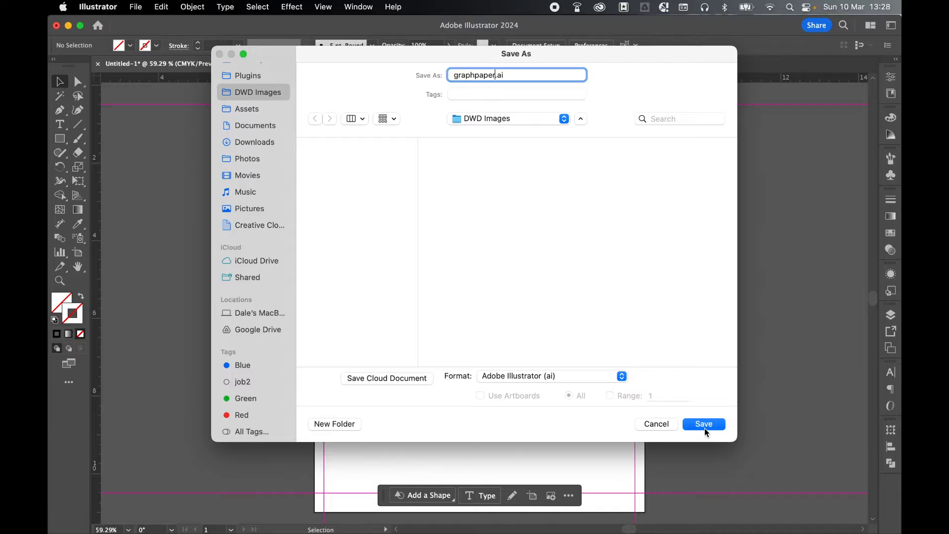
pyautogui.click(703, 424)
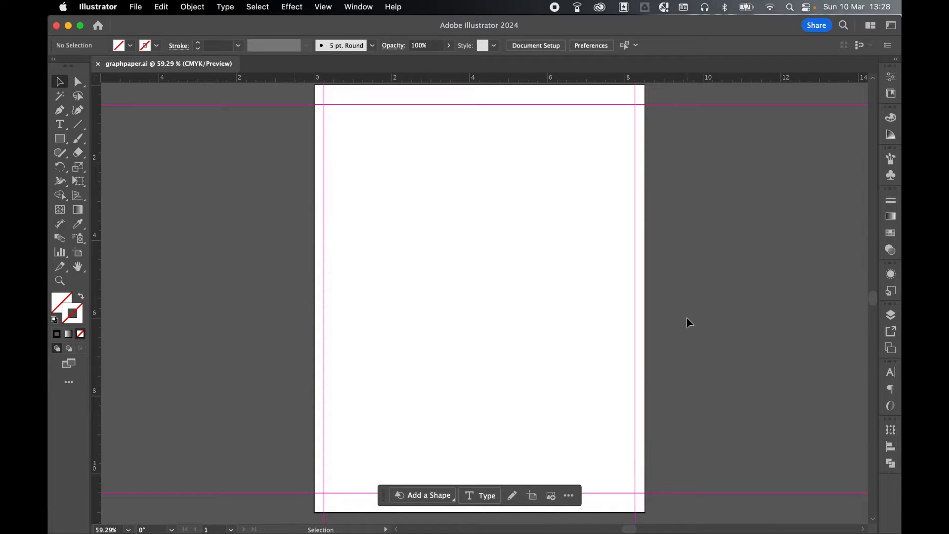
# Draw a rectangle of exactly 1 in by 1 in and zoom in on it.
pyautogui.click(60, 139)
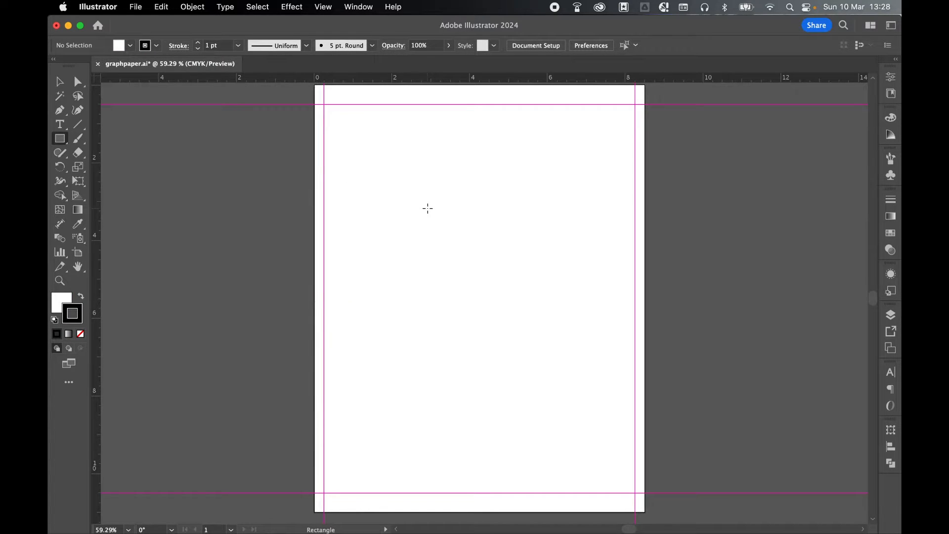
pyautogui.click(427, 208)
pyautogui.write('1')
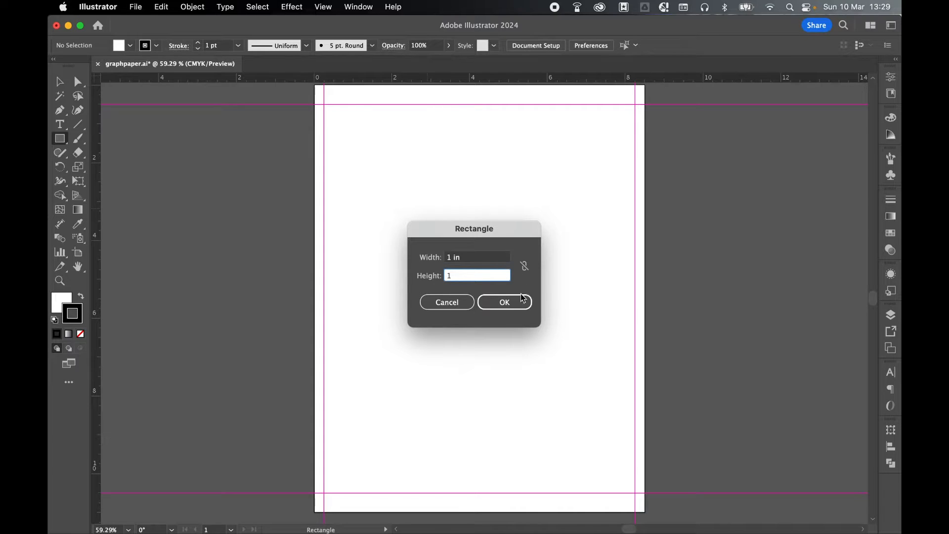
pyautogui.click(505, 303)
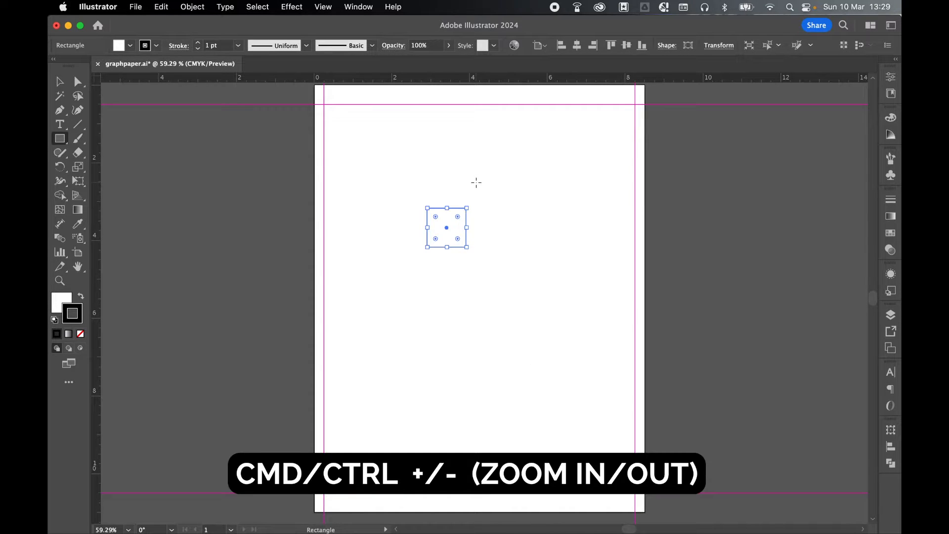
pyautogui.press('cmd+plus')
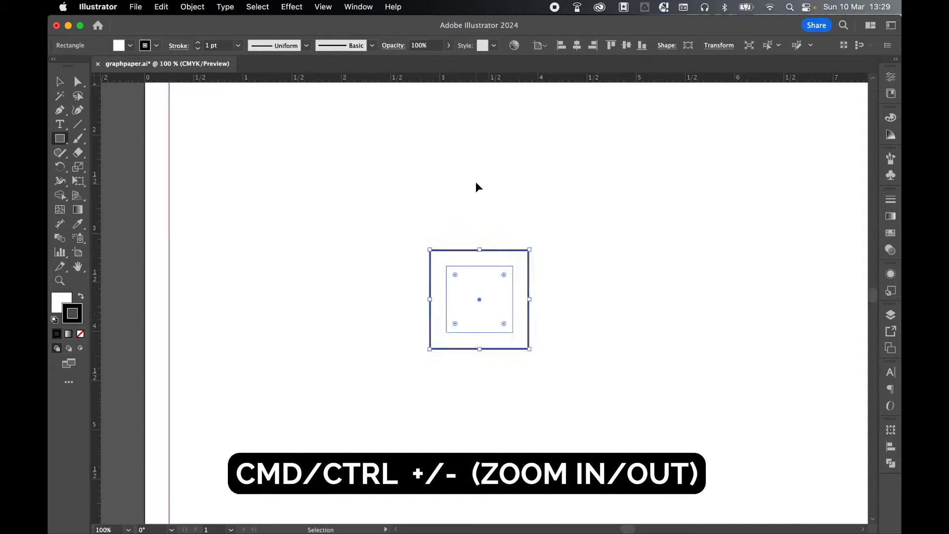
pyautogui.press('cmd++')
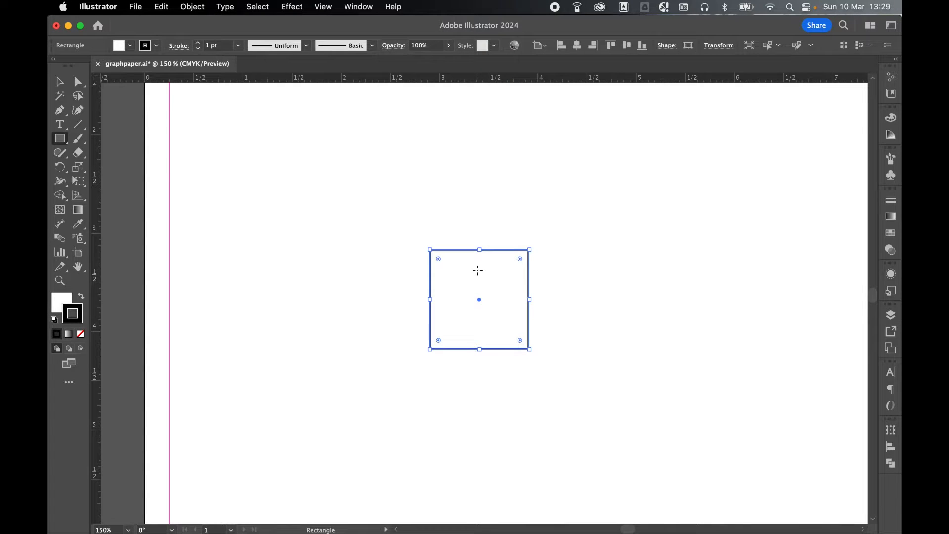
# Split the square into a grid with 10 rows and 10 columns of 0.1-inch cells.
pyautogui.click(192, 7)
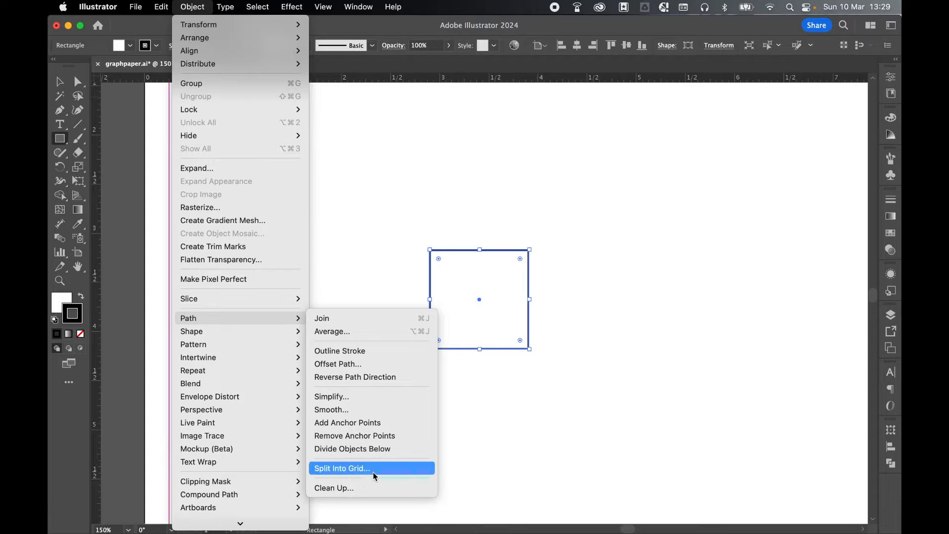
pyautogui.click(341, 468)
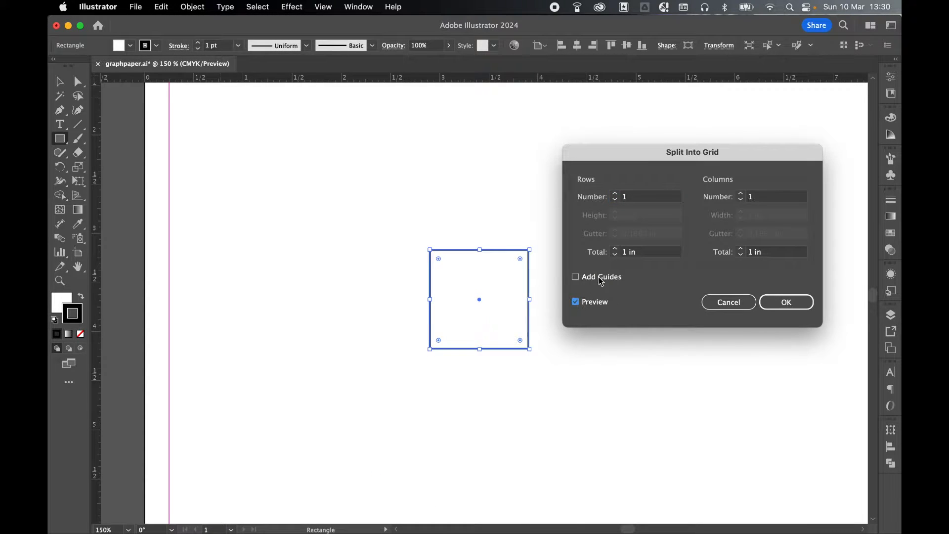
pyautogui.click(648, 196)
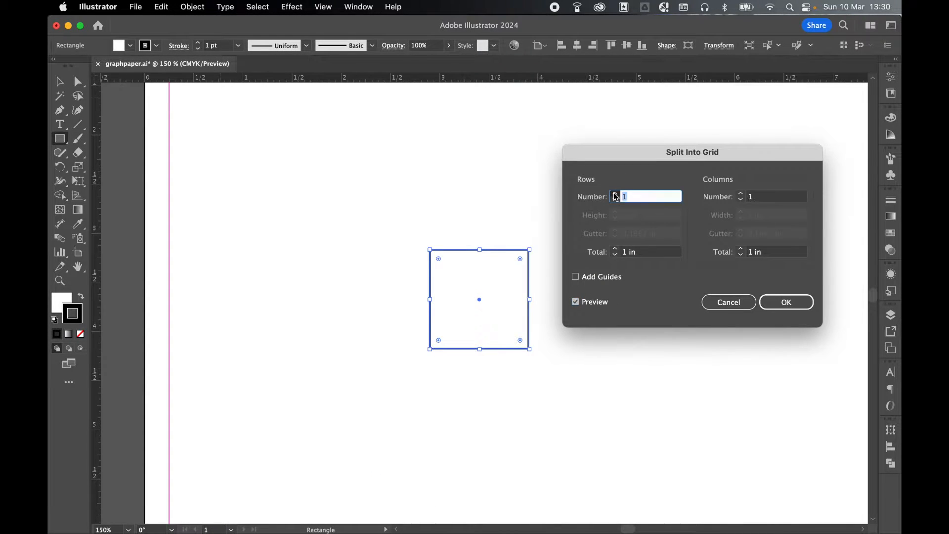
pyautogui.write('4')
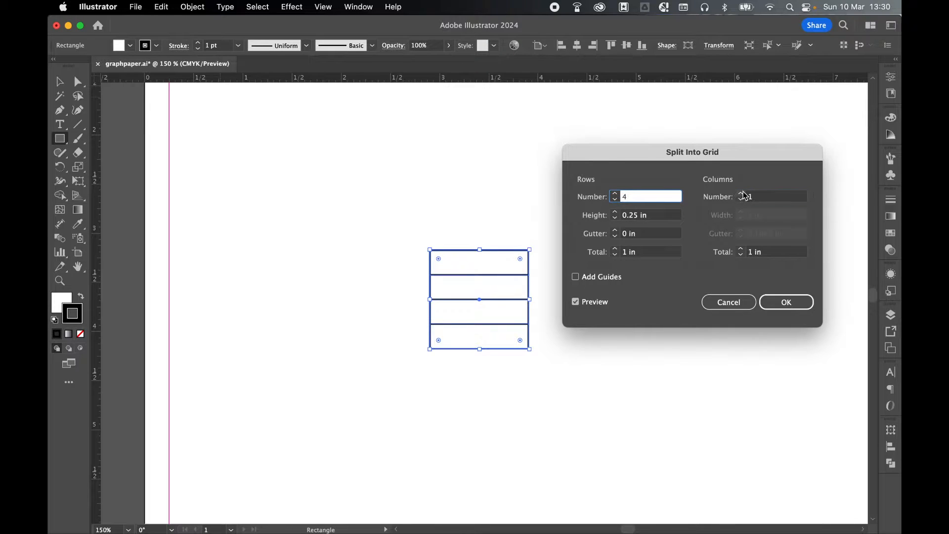
pyautogui.write('4')
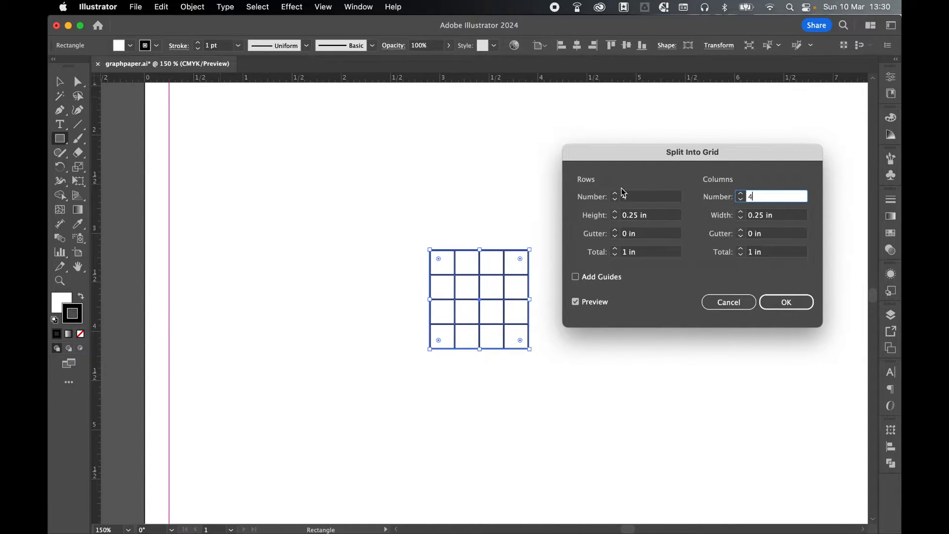
pyautogui.click(614, 194)
pyautogui.write('8')
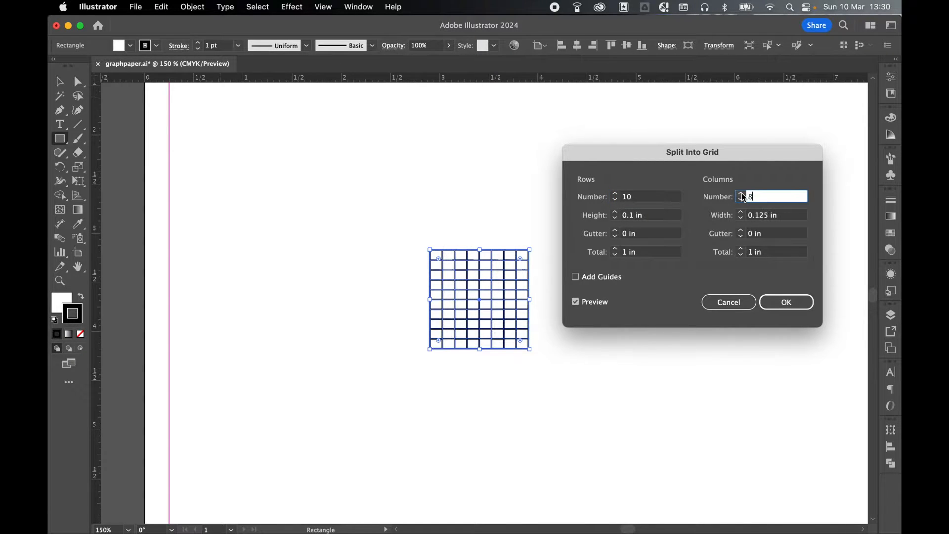
pyautogui.write('10')
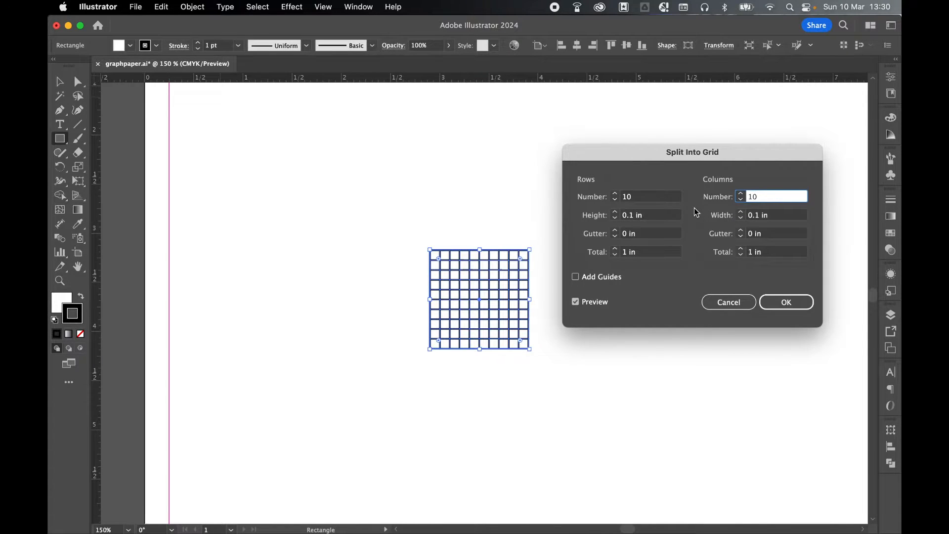
pyautogui.click(786, 302)
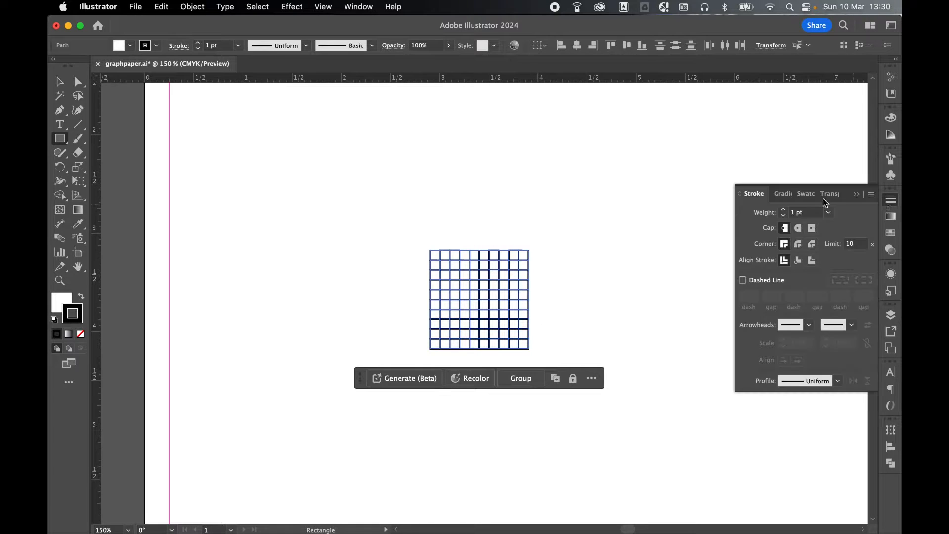
# Set the fine grid's stroke weight to 0.25 pt.
pyautogui.click(805, 212)
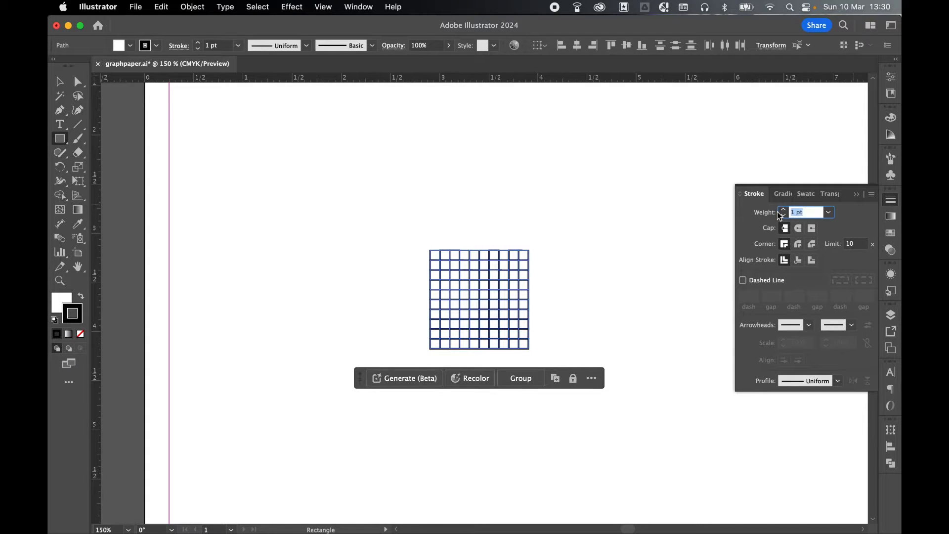
pyautogui.write('0.25')
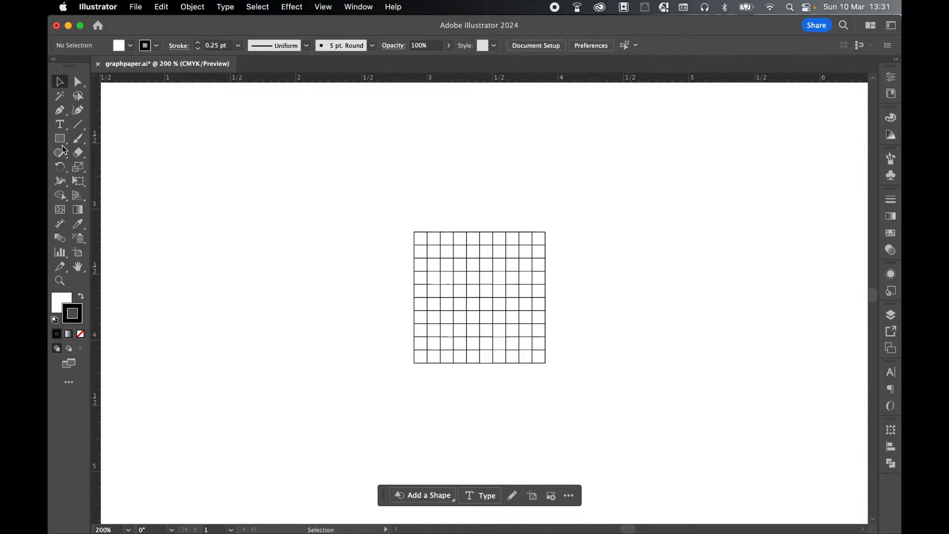
# Draw a second 1 in by 1 in square and move it to the left of the fine grid.
pyautogui.click(59, 139)
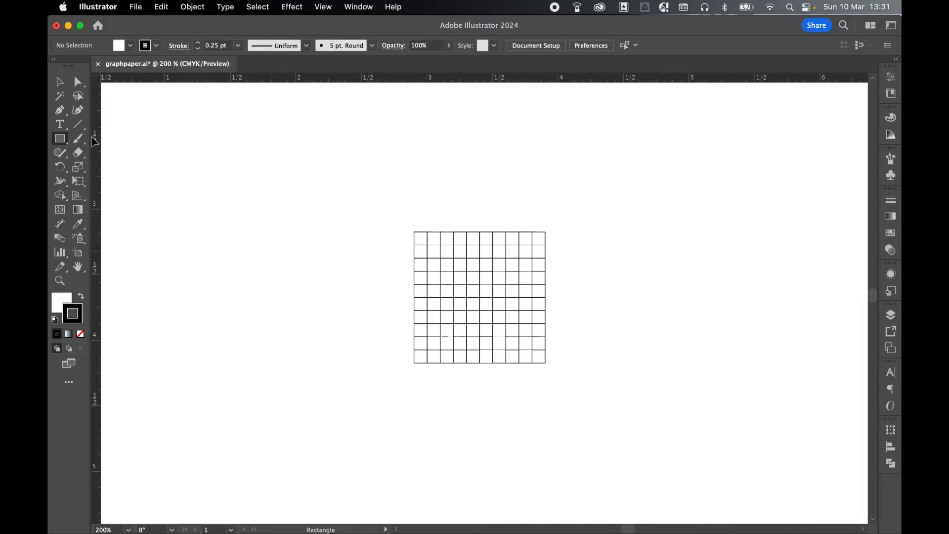
pyautogui.click(284, 244)
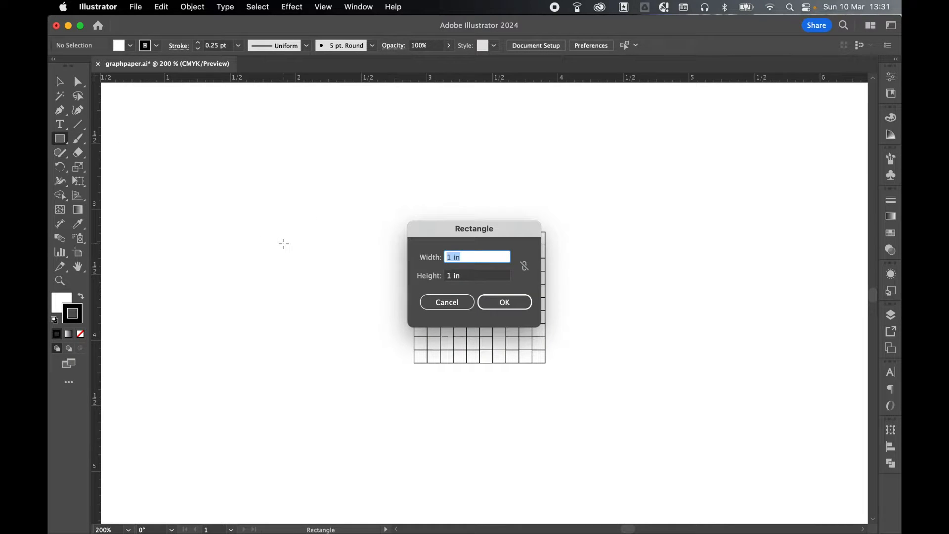
pyautogui.click(504, 302)
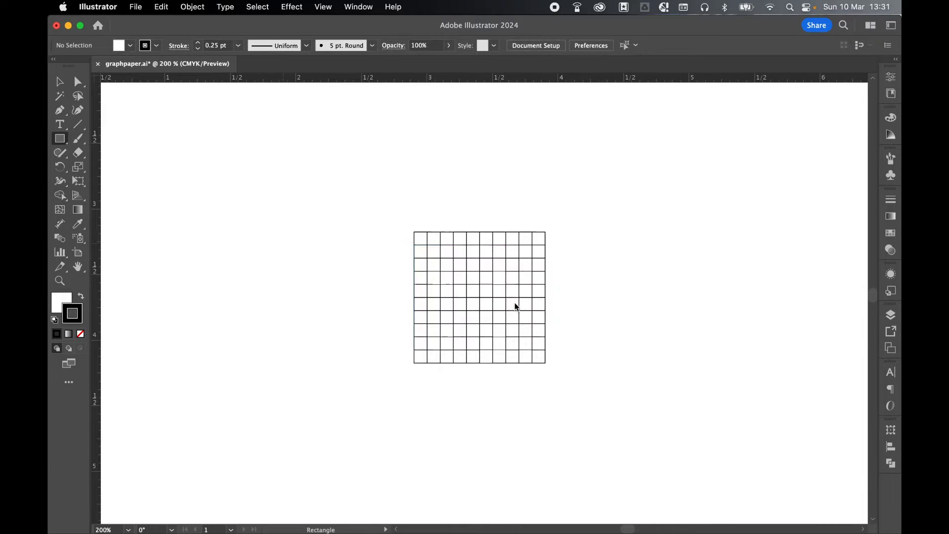
pyautogui.moveTo(283, 244); pyautogui.dragTo(414, 377)
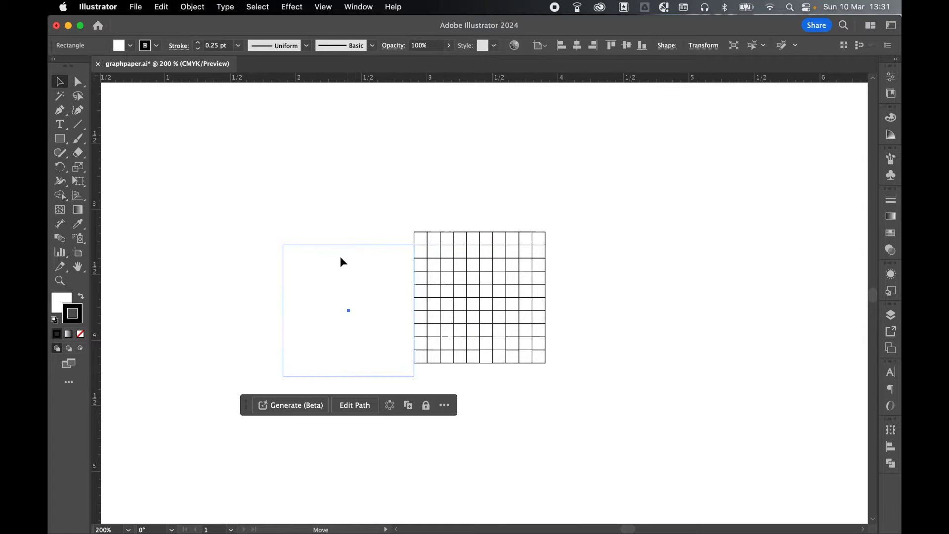
pyautogui.moveTo(348, 311); pyautogui.dragTo(313, 292)
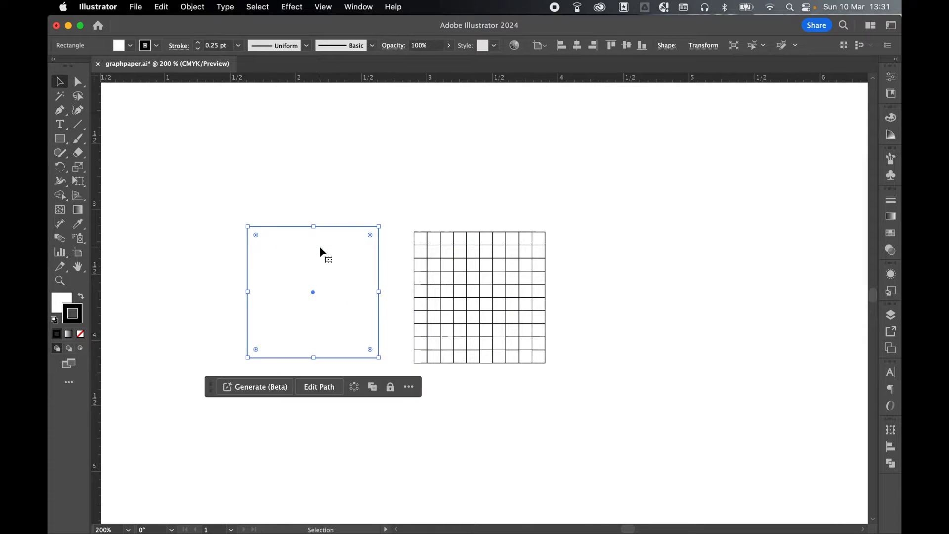
# Split the new square into a grid with 2 rows and 2 columns of half-inch cells.
pyautogui.click(192, 7)
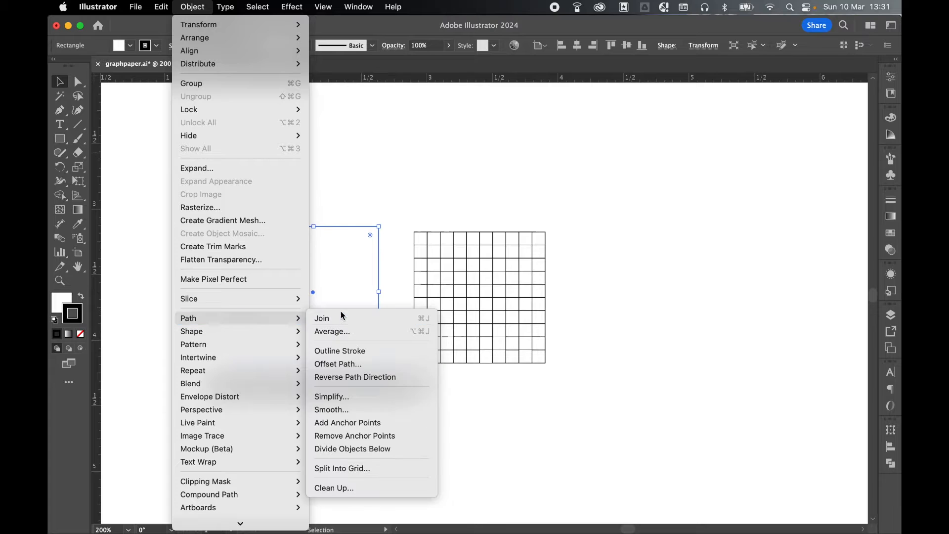
pyautogui.click(341, 467)
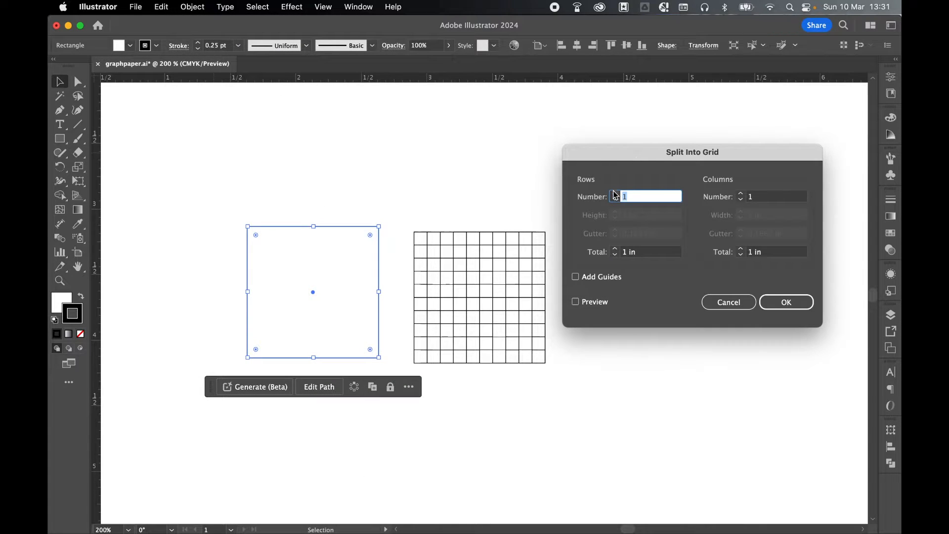
pyautogui.write('2')
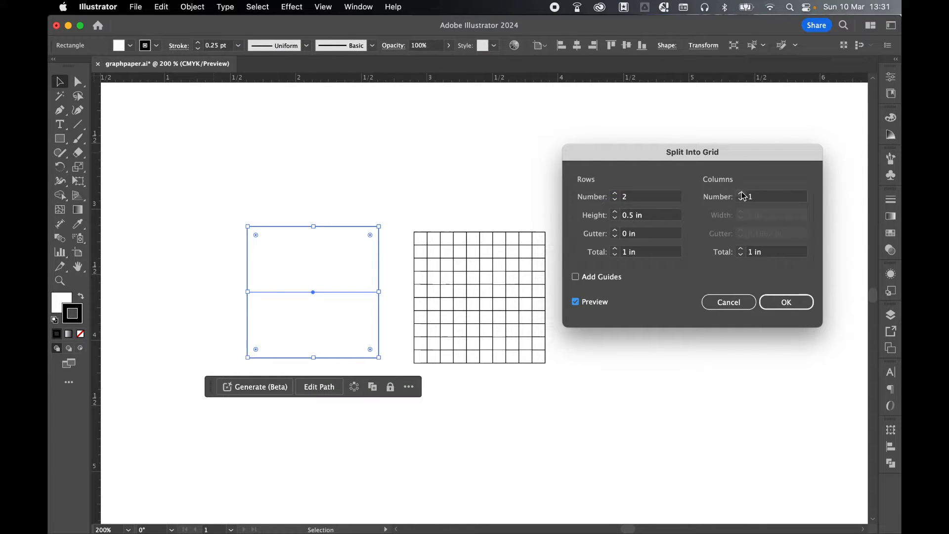
pyautogui.write('2')
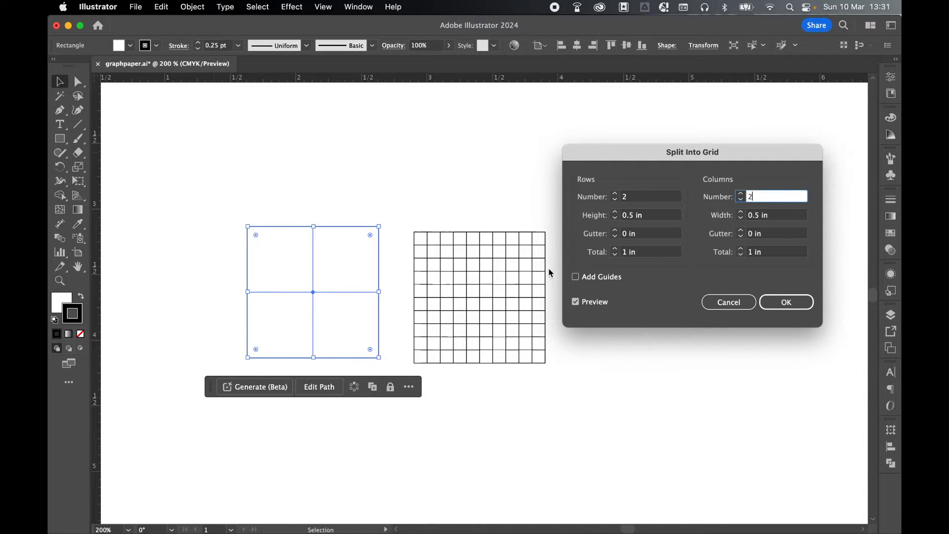
pyautogui.click(786, 303)
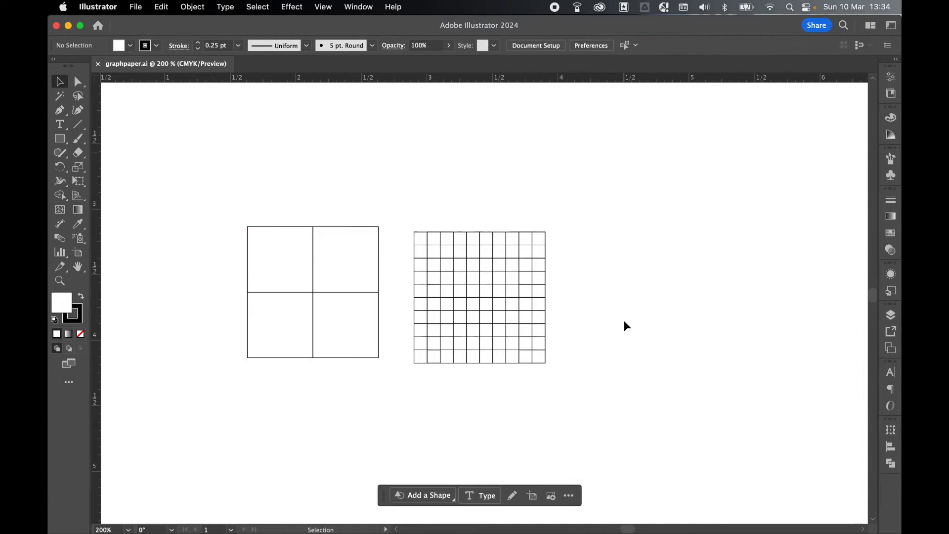
# Select the grids and remove their fill via the context menu.
pyautogui.click(279, 259)
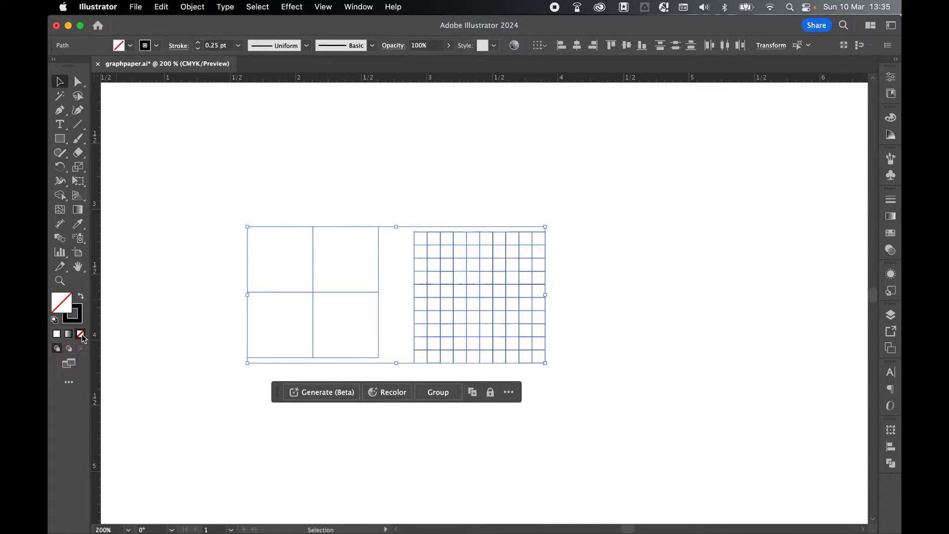
pyautogui.click(237, 207)
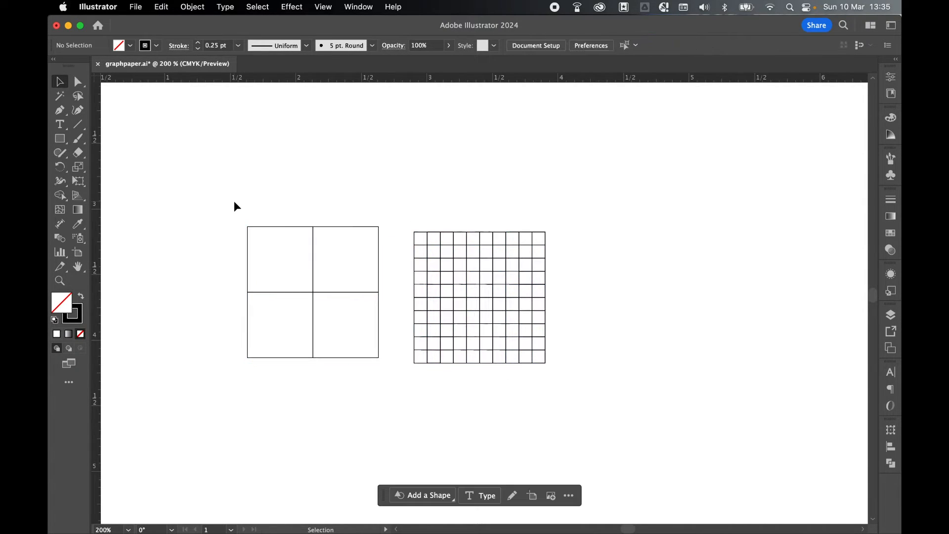
pyautogui.click(500, 238)
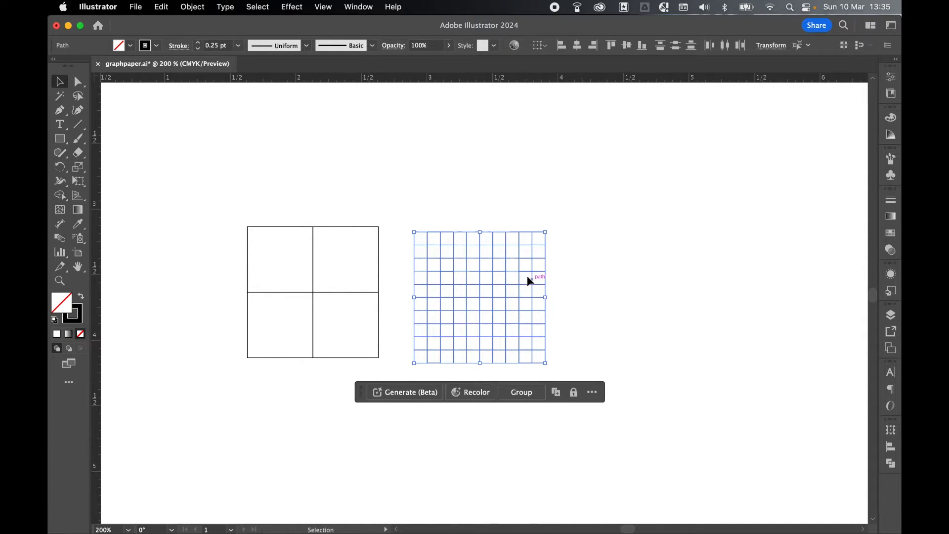
pyautogui.rightClick(530, 280)
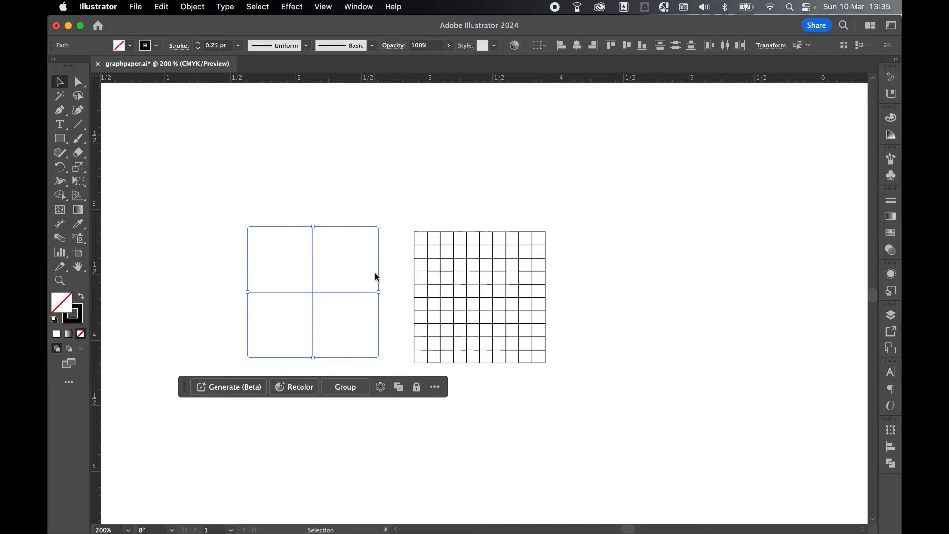
# Group the 2 by 2 squares, thicken their stroke and centre them over the fine grid.
pyautogui.click(345, 387)
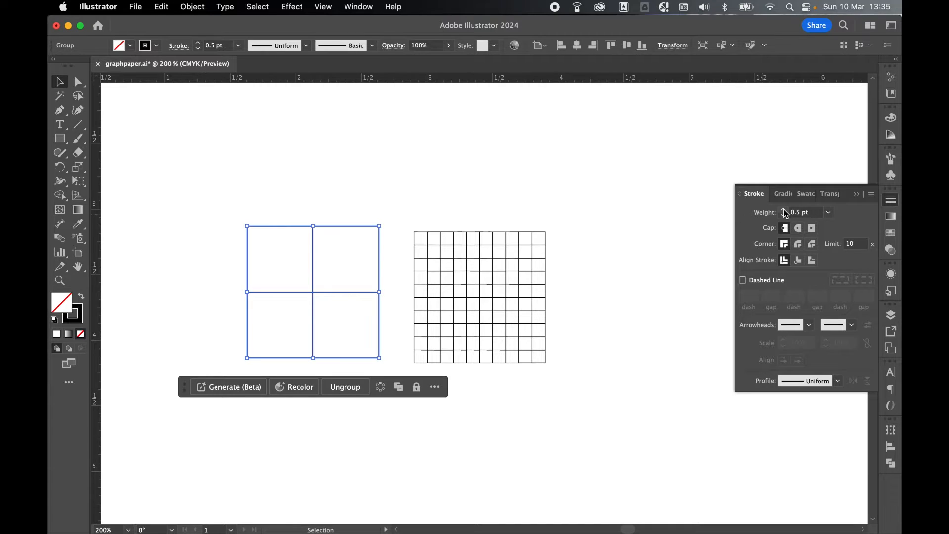
pyautogui.click(783, 209)
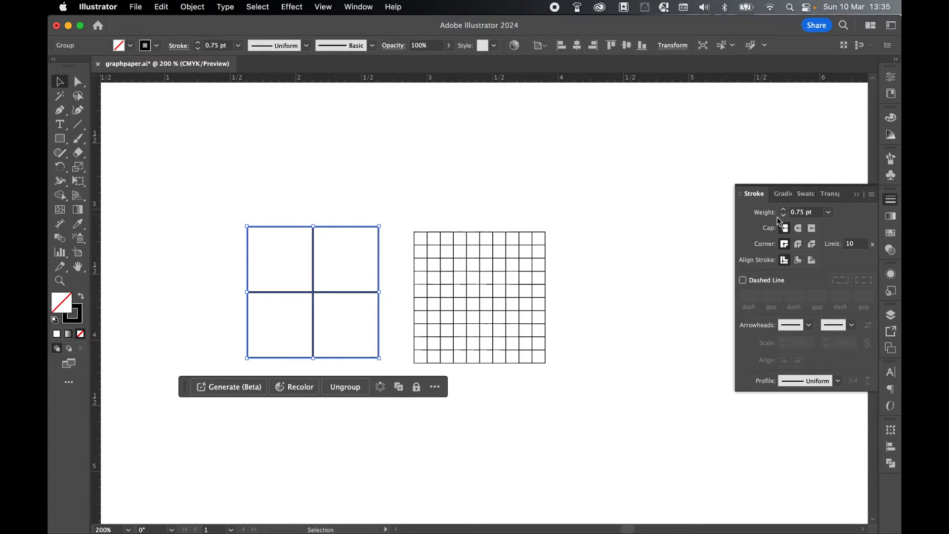
pyautogui.click(428, 421)
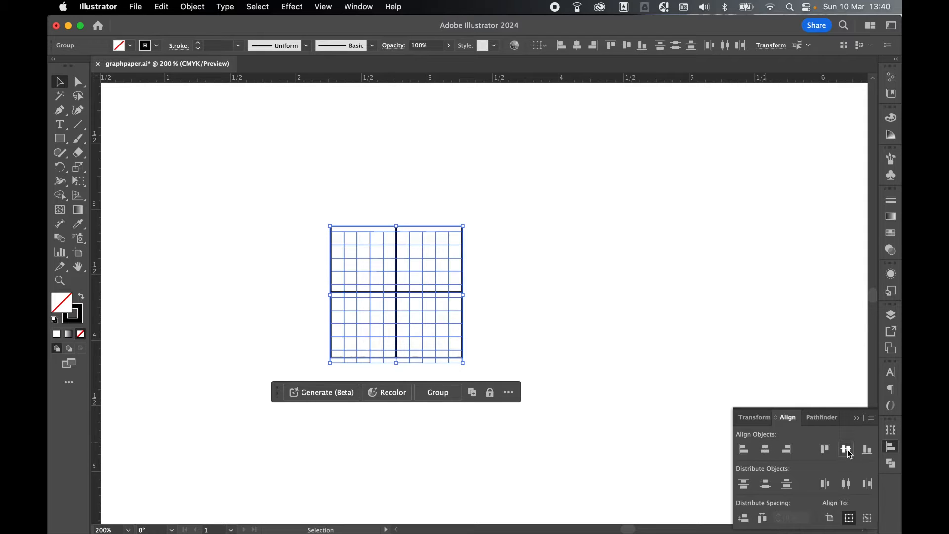
pyautogui.click(847, 449)
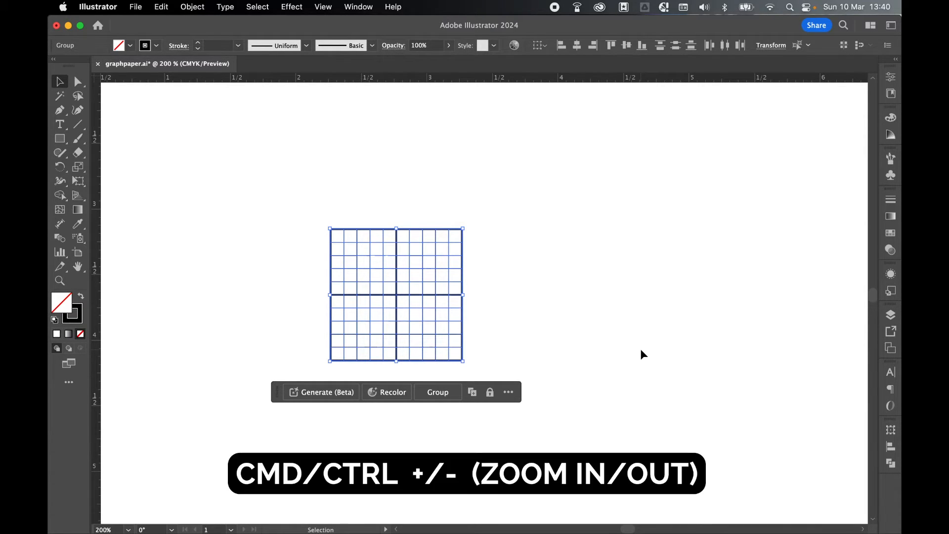
# Snap the 1-inch grid group to the top-left intersection of the margin guides.
pyautogui.press('cmd+-')
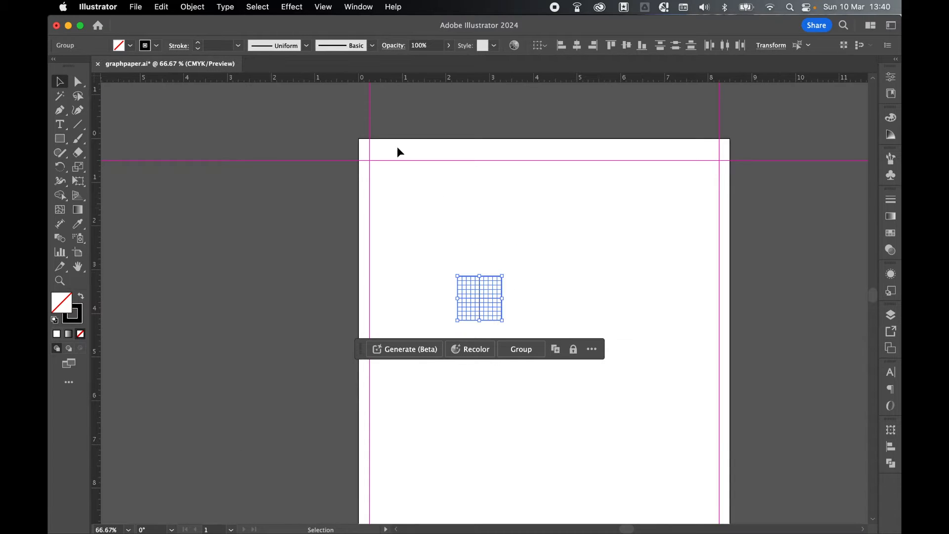
pyautogui.click(323, 7)
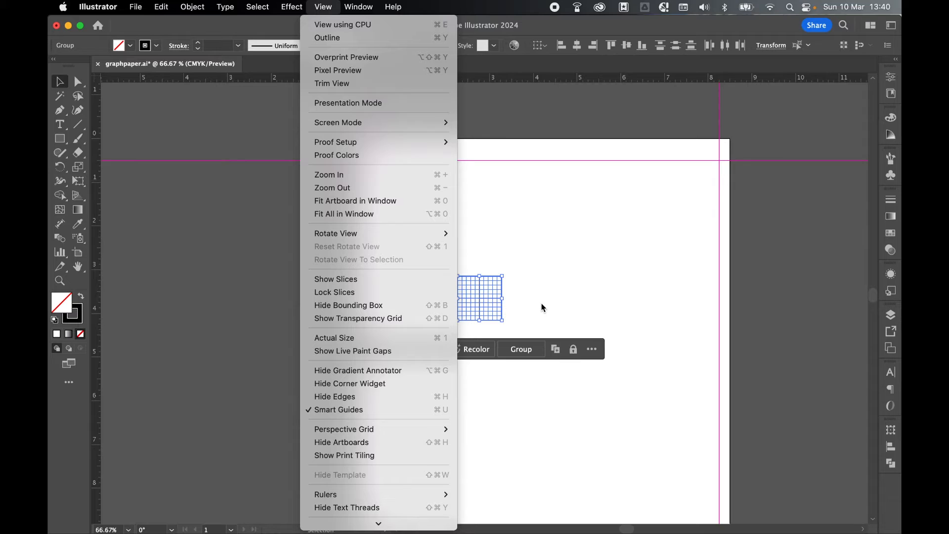
pyautogui.click(542, 307)
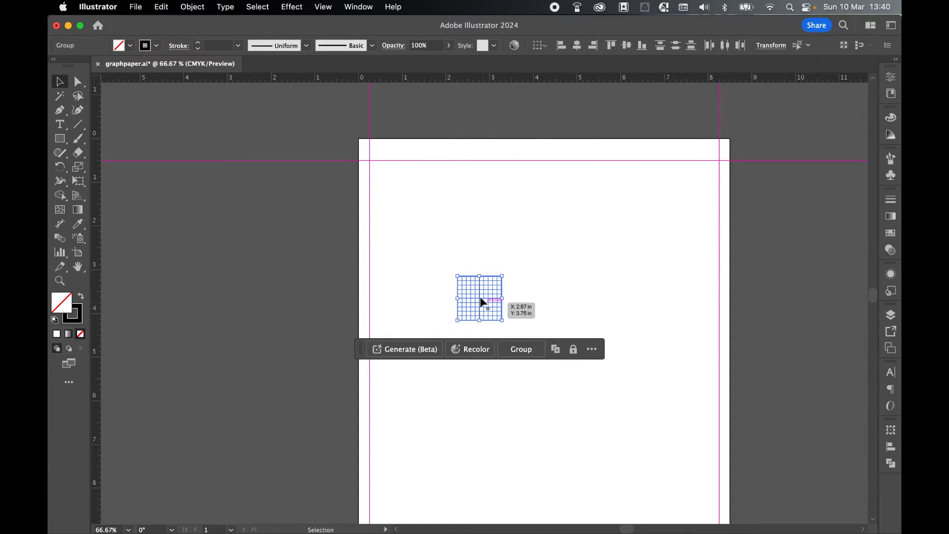
pyautogui.moveTo(480, 297); pyautogui.dragTo(403, 209)
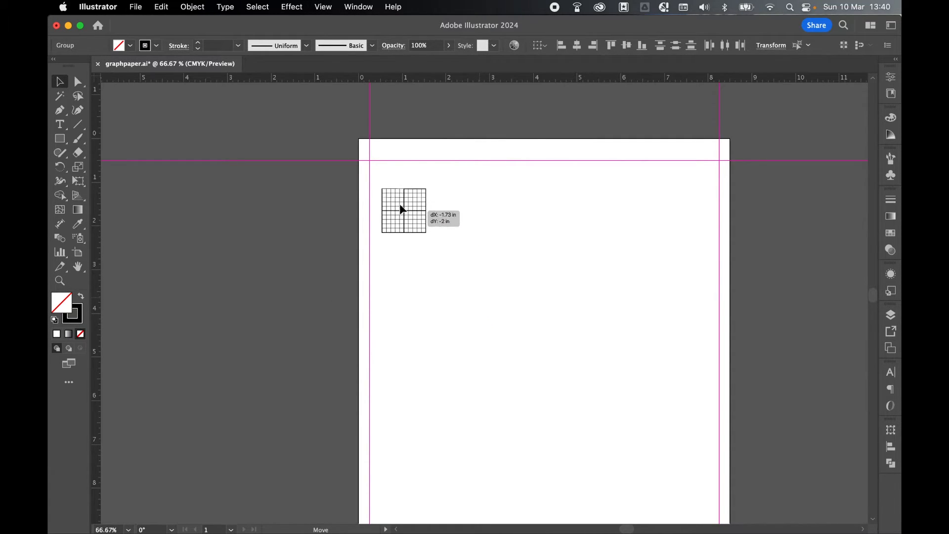
pyautogui.moveTo(400, 208); pyautogui.dragTo(393, 188)
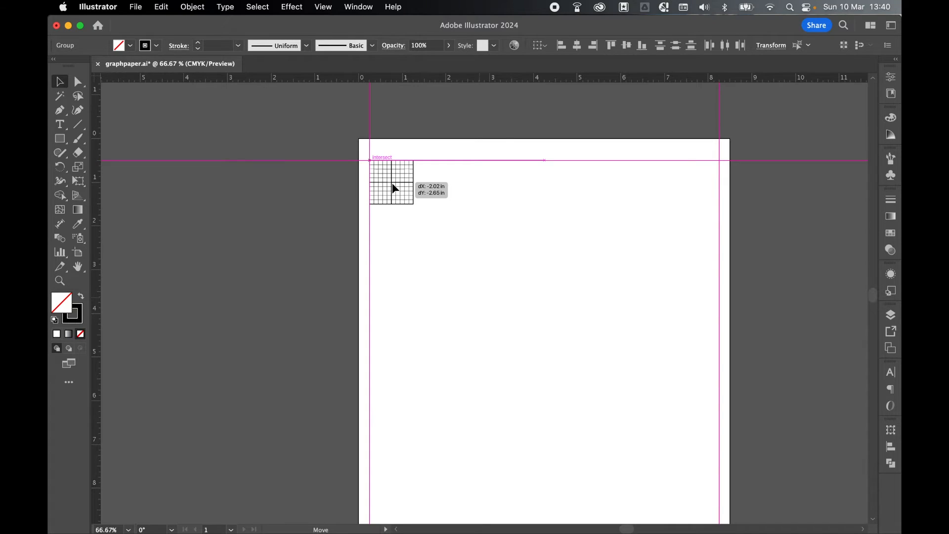
pyautogui.moveTo(394, 188); pyautogui.dragTo(393, 185)
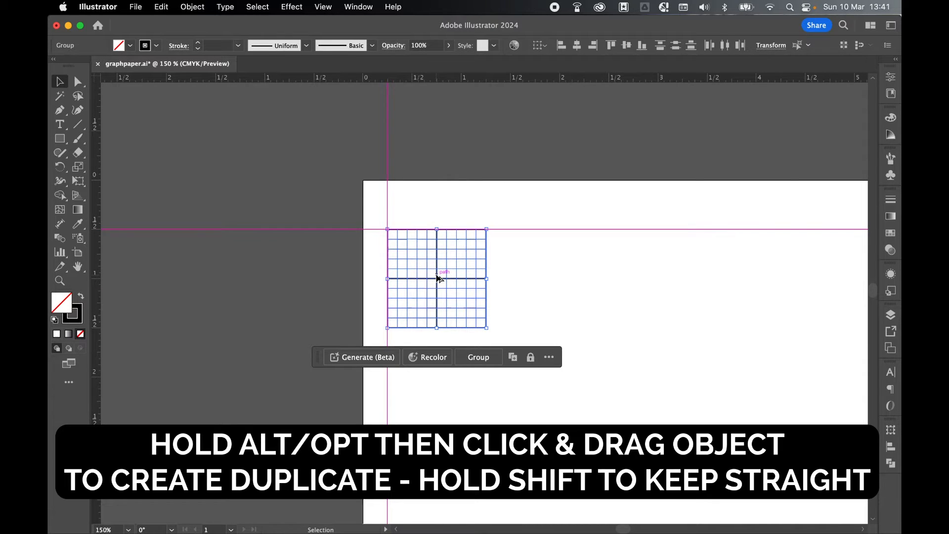
# Duplicate the grid square rightward and repeat with Cmd+D to fill the top row.
pyautogui.moveTo(437, 279); pyautogui.dragTo(463, 277)
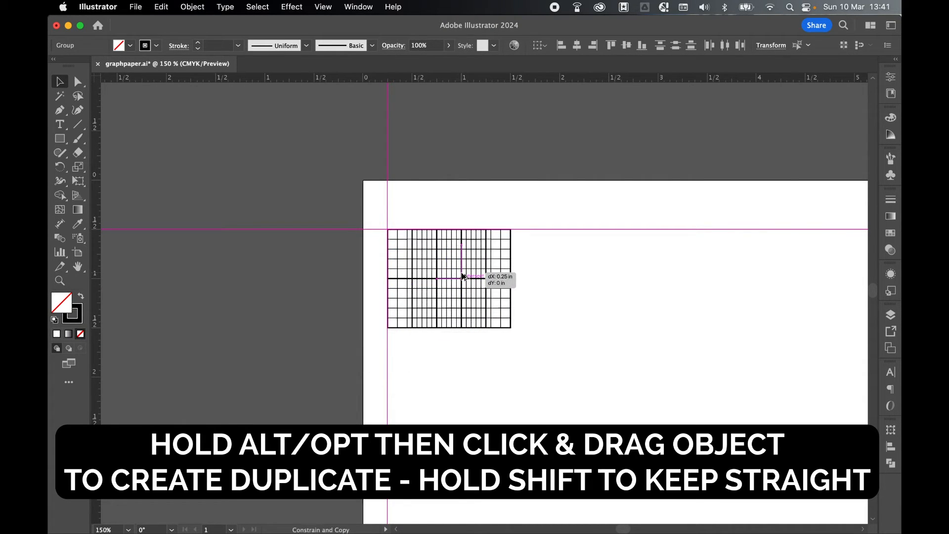
pyautogui.moveTo(463, 276); pyautogui.dragTo(525, 272)
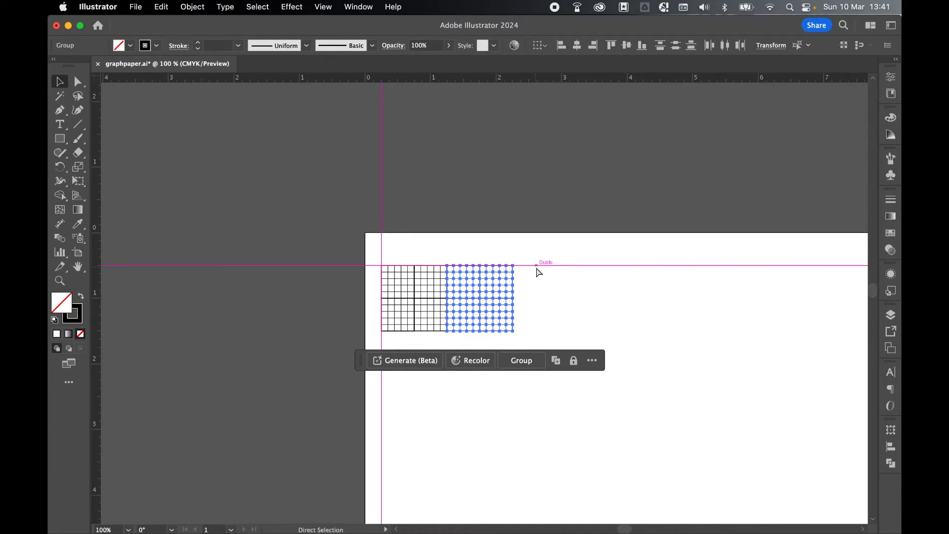
pyautogui.press('cmd+d')
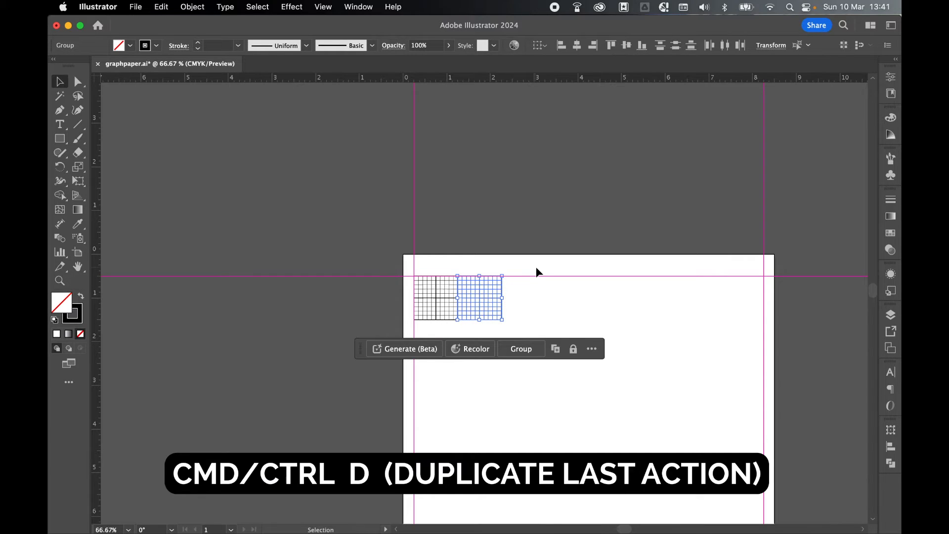
pyautogui.press('cmd+d')
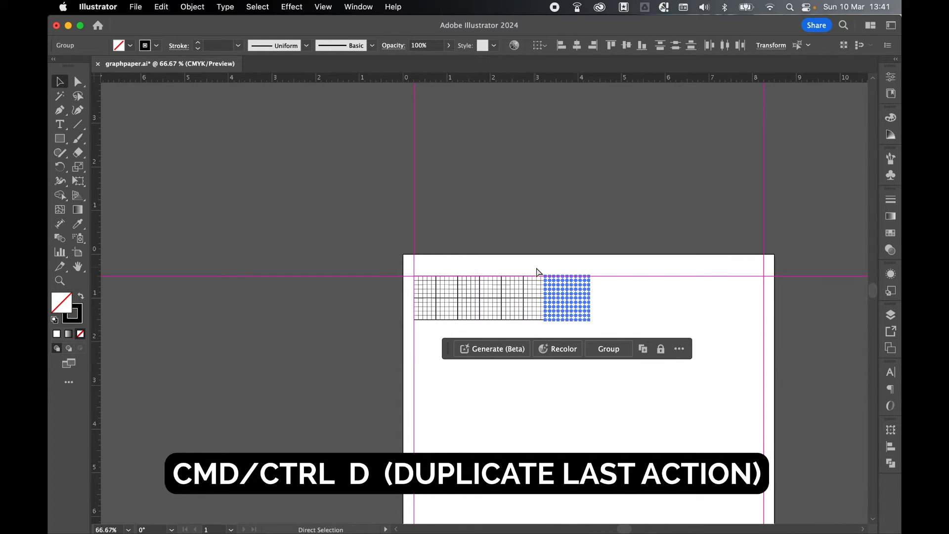
pyautogui.press('cmd+d')
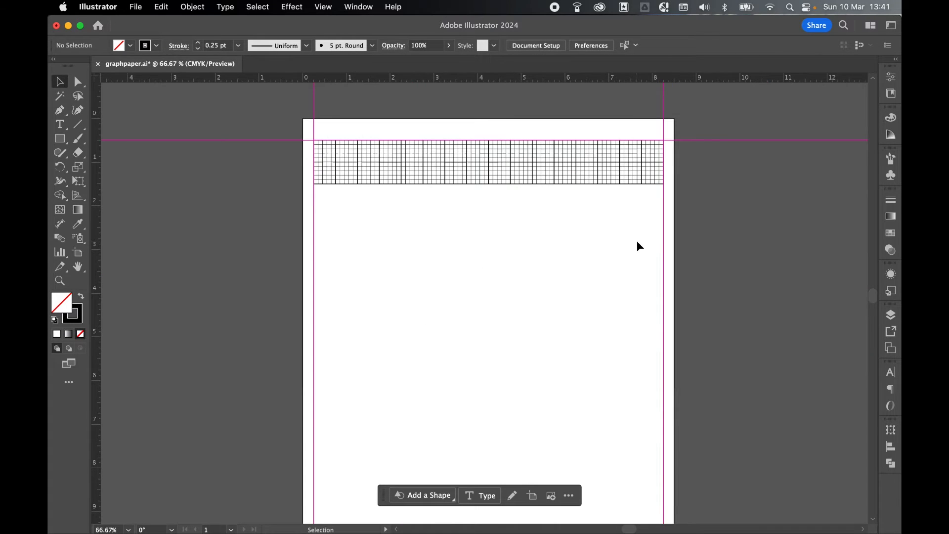
pyautogui.moveTo(169, 129)
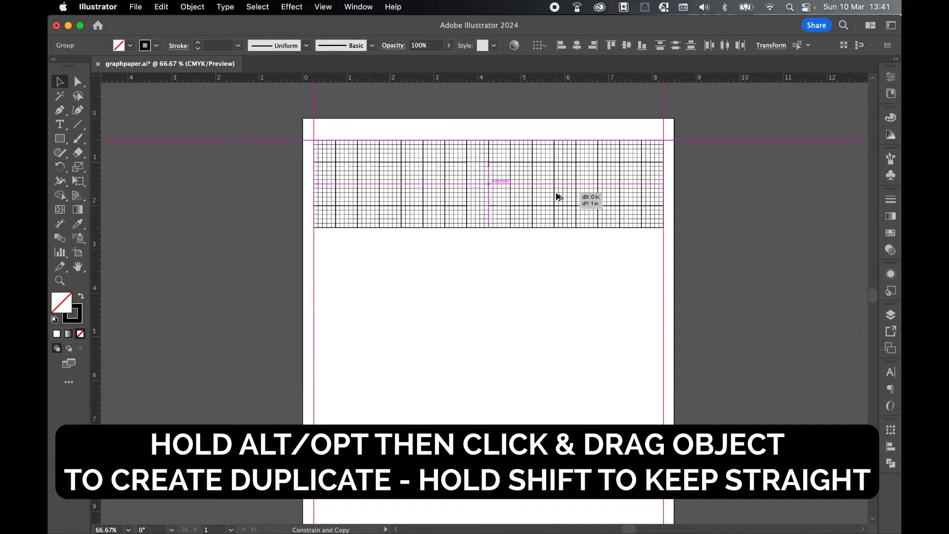
# Repeat the one-inch downward duplicate of the row until tiles reach the bottom guide.
pyautogui.press('cmd+d')
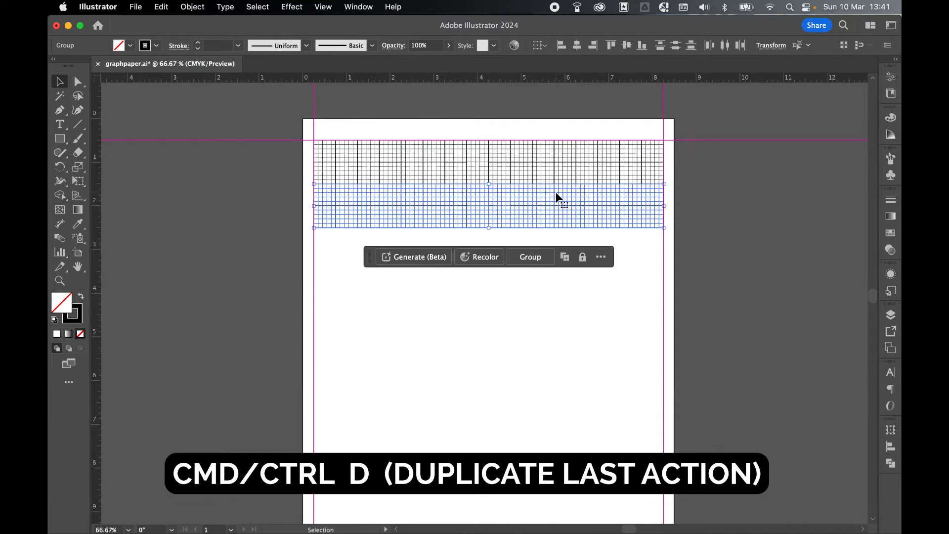
pyautogui.press('cmd+d')
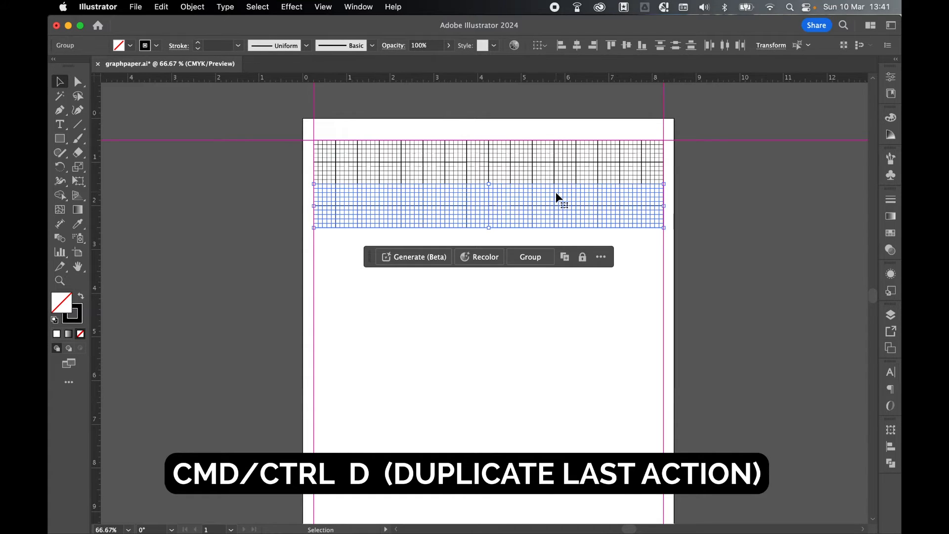
pyautogui.press('cmd+d')
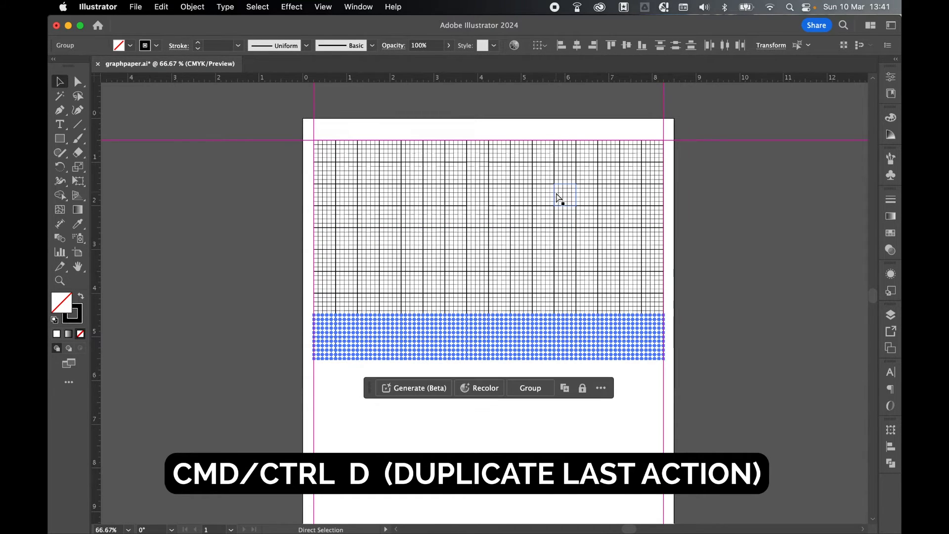
pyautogui.press('cmd+d')
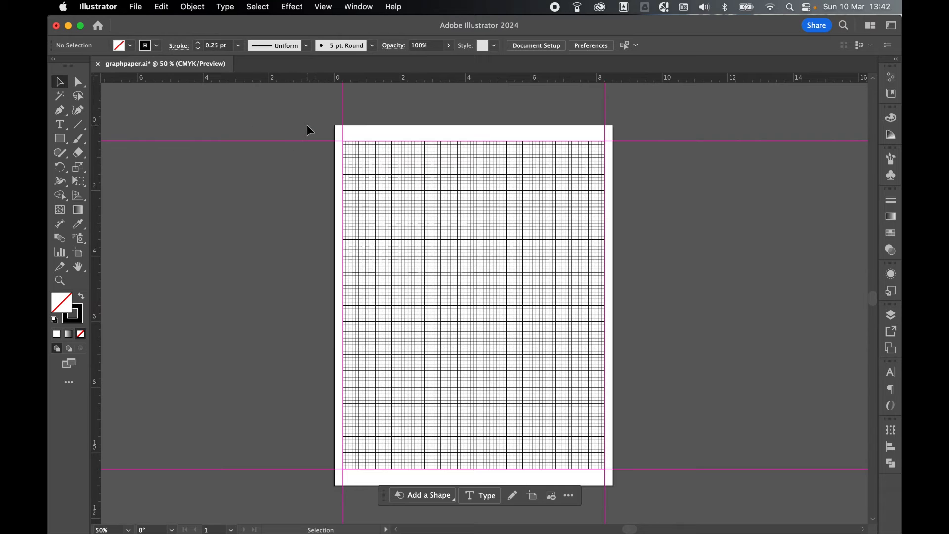
pyautogui.moveTo(662, 471)
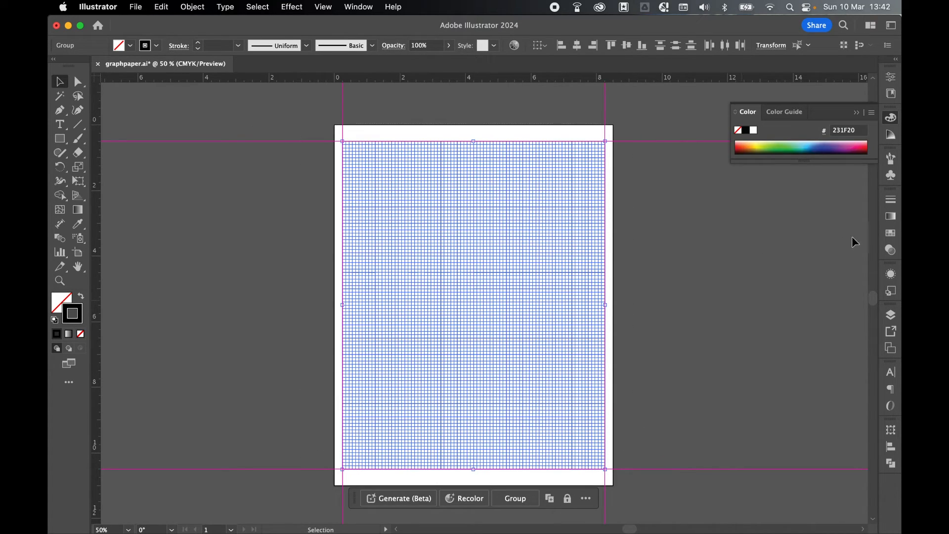
# Give all grid lines a blue stroke colour and save the graphpaper.ai document.
pyautogui.click(890, 233)
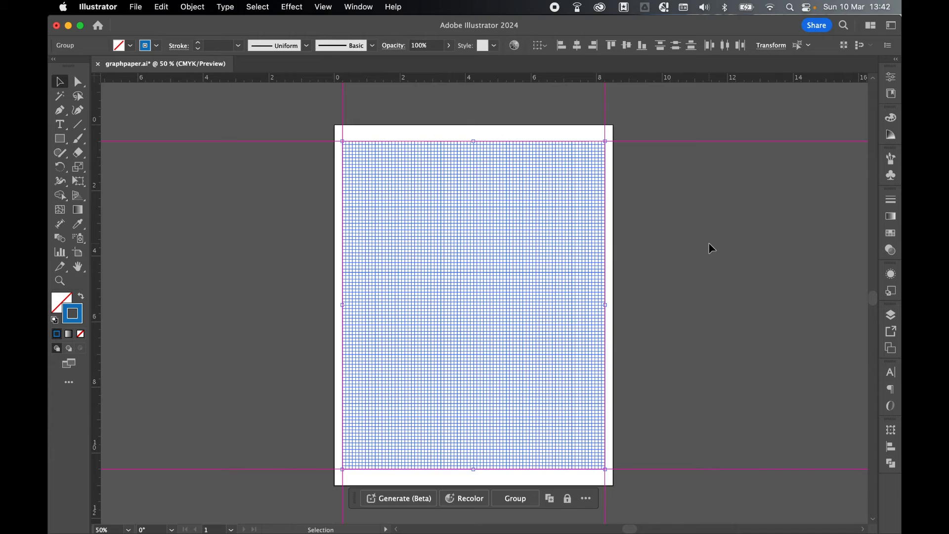
pyautogui.click(323, 7)
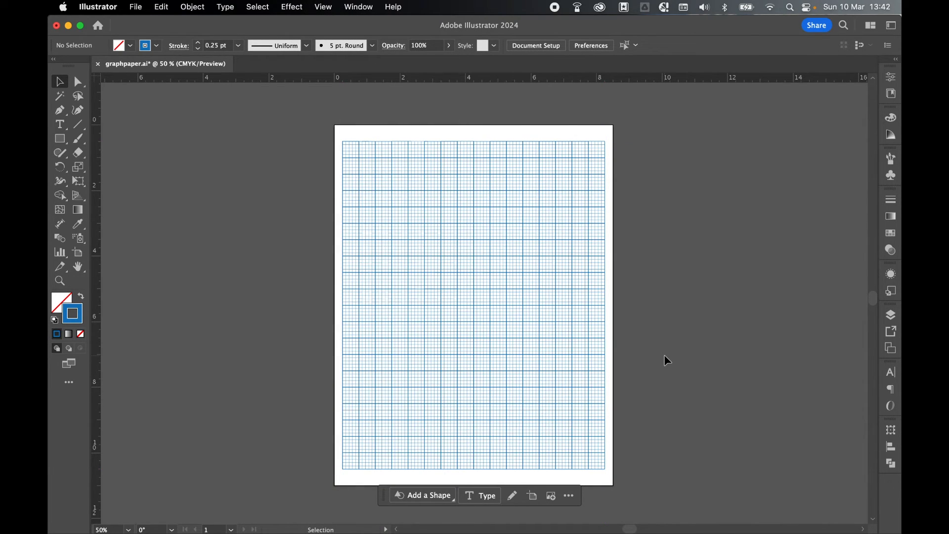
pyautogui.moveTo(708, 269)
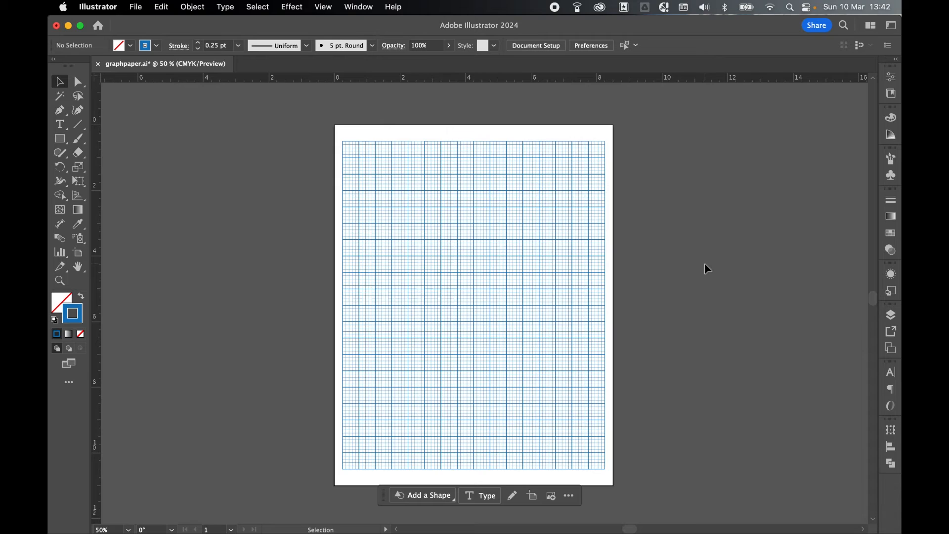
pyautogui.press('cmd+s')
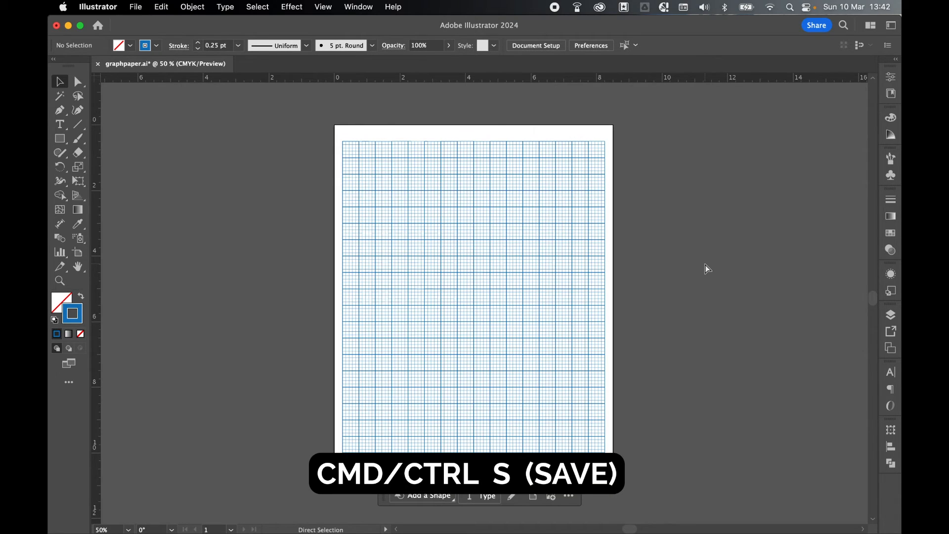
pyautogui.press('cmd+s')
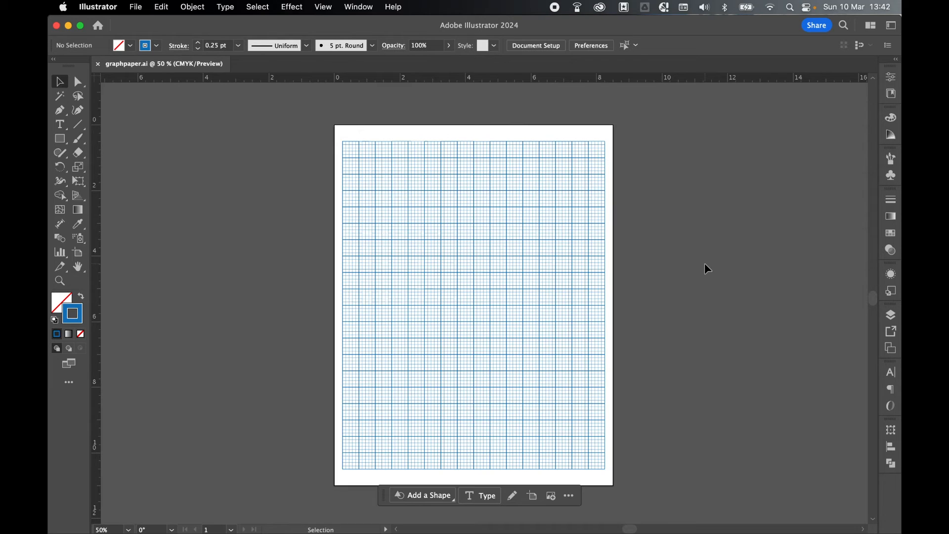
pyautogui.moveTo(135, 7)
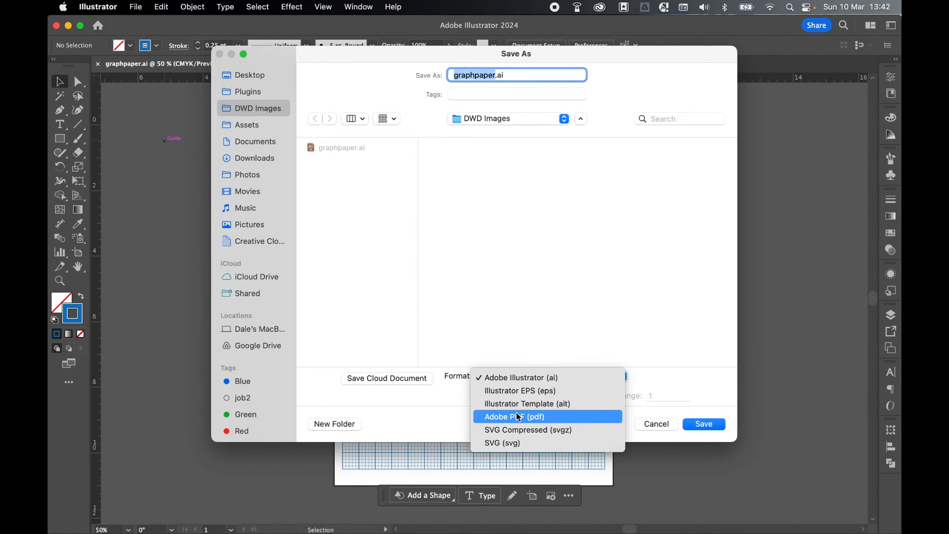
# Save As with Adobe PDF format as graphpaper.pdf in the DWD Images folder.
pyautogui.click(514, 416)
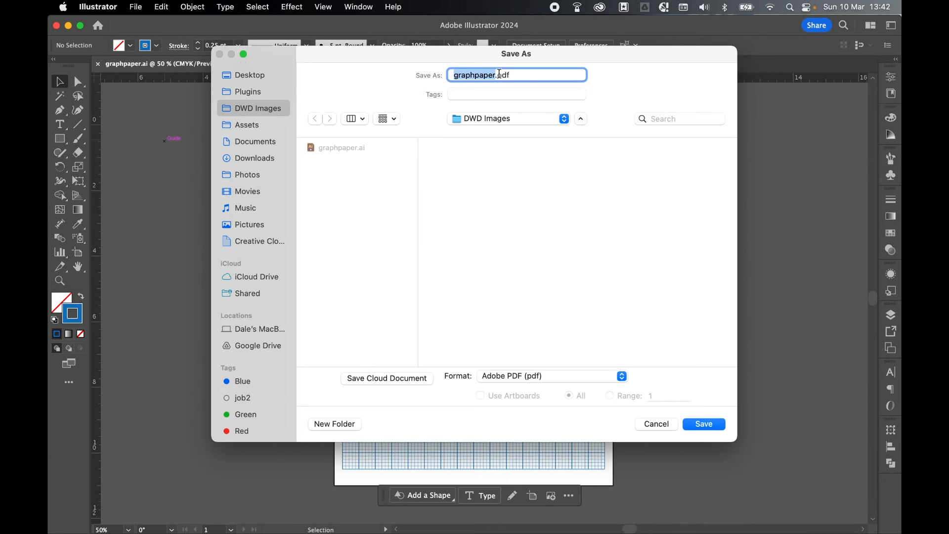
pyautogui.click(703, 424)
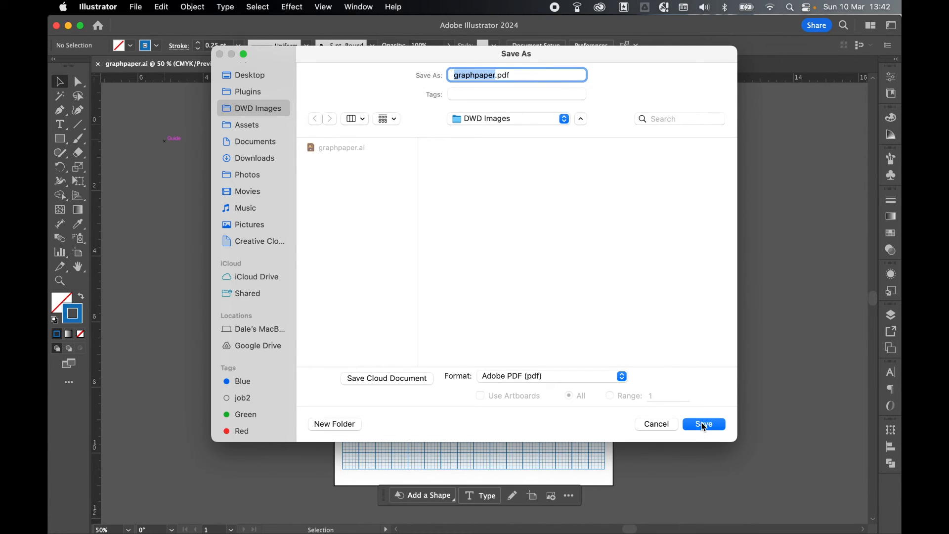
pyautogui.click(703, 424)
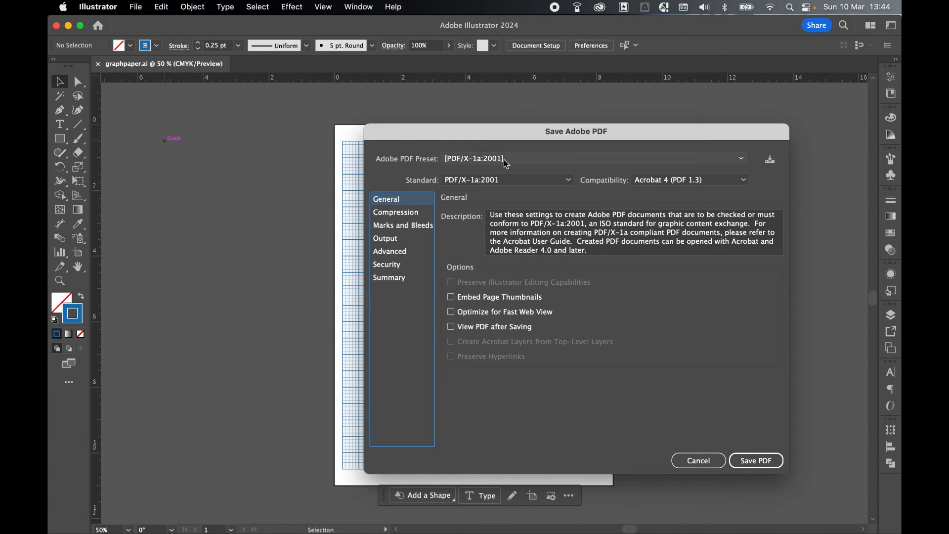
pyautogui.click(593, 158)
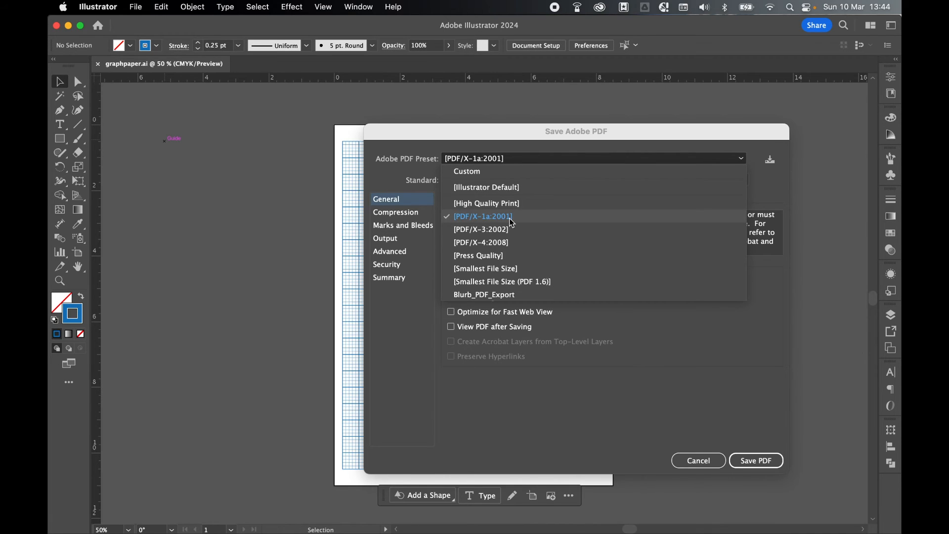
# Review Compression and Marks and Bleeds, then save the PDF with the PDF/X-1a:2001 preset.
pyautogui.click(396, 212)
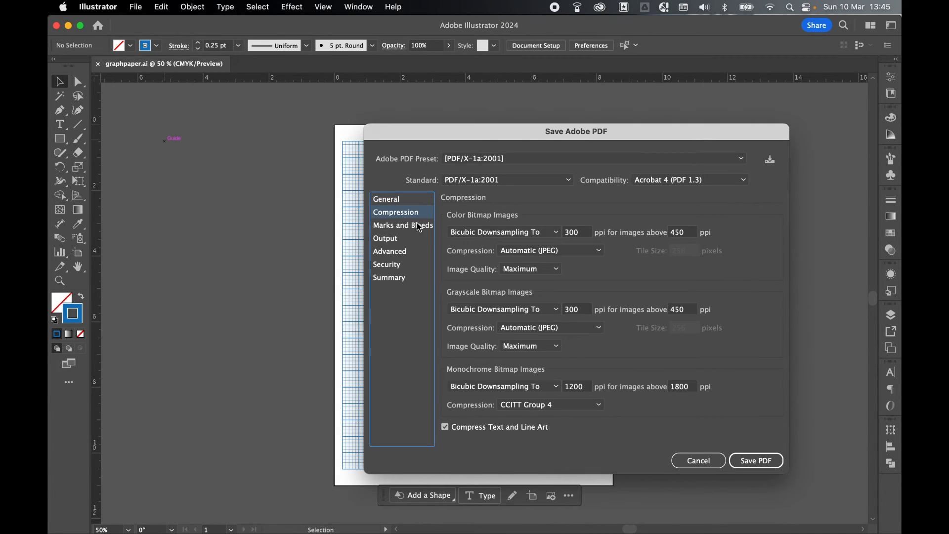
pyautogui.click(402, 225)
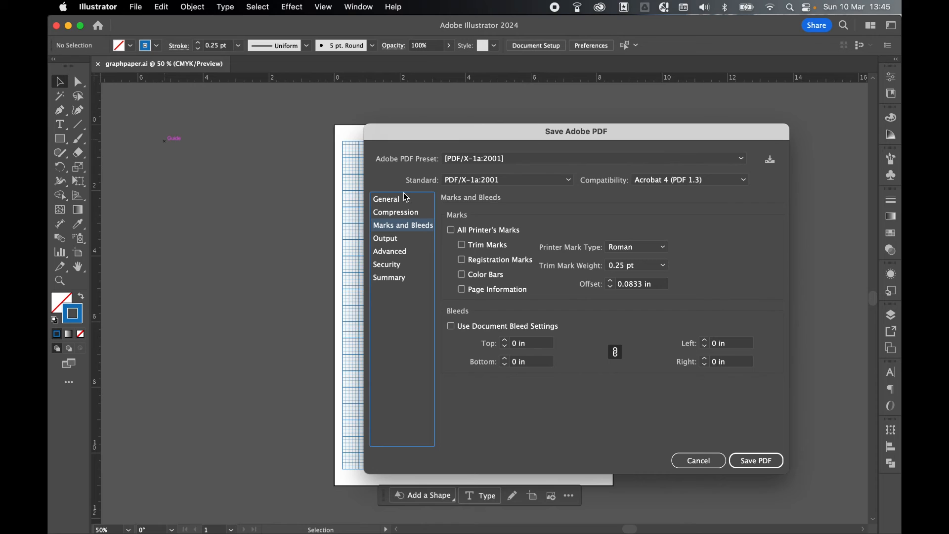
pyautogui.click(386, 199)
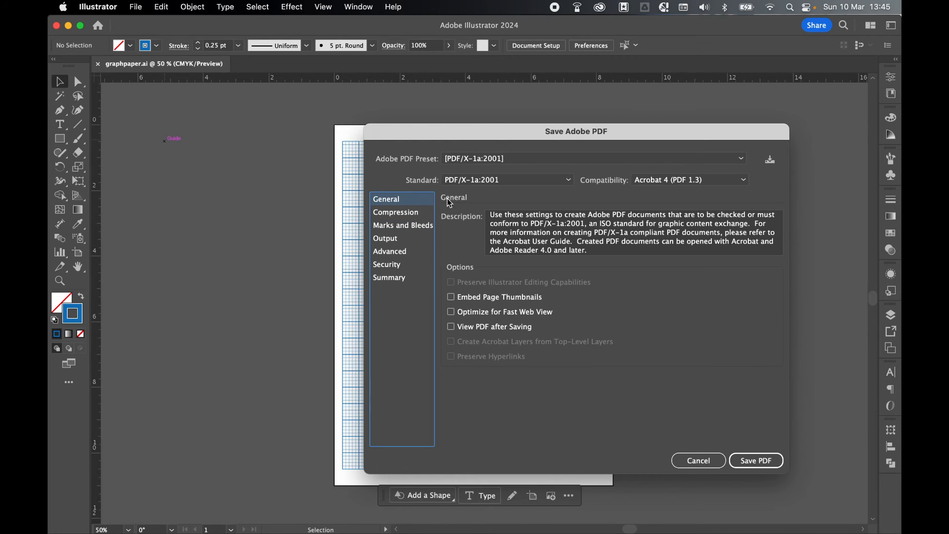
pyautogui.click(755, 460)
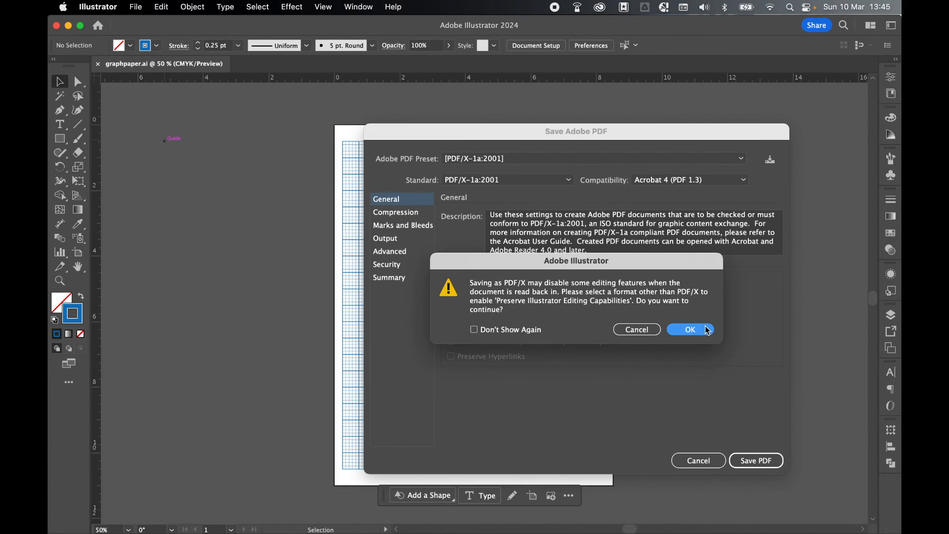
pyautogui.click(689, 329)
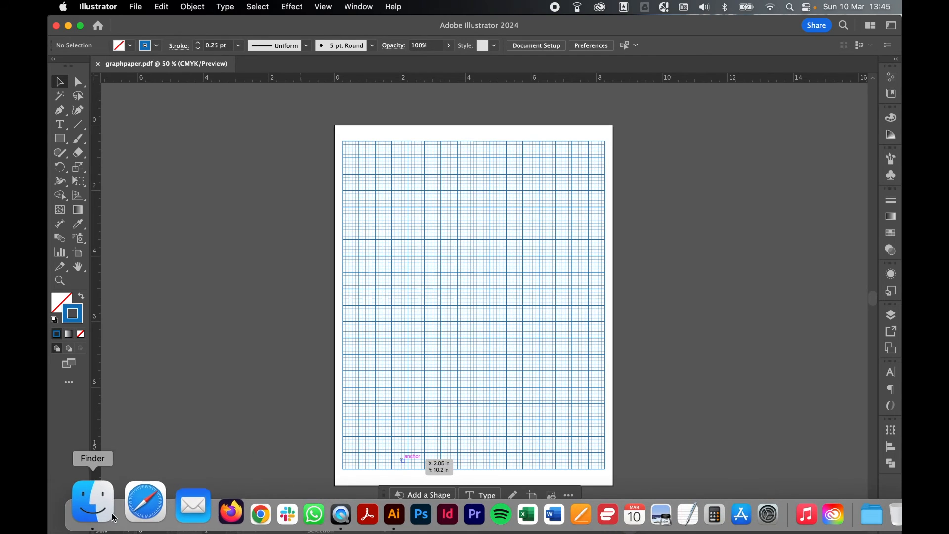
# Quick Look graphpaper.ai and graphpaper.pdf in the DWD Images Finder folder.
pyautogui.click(92, 503)
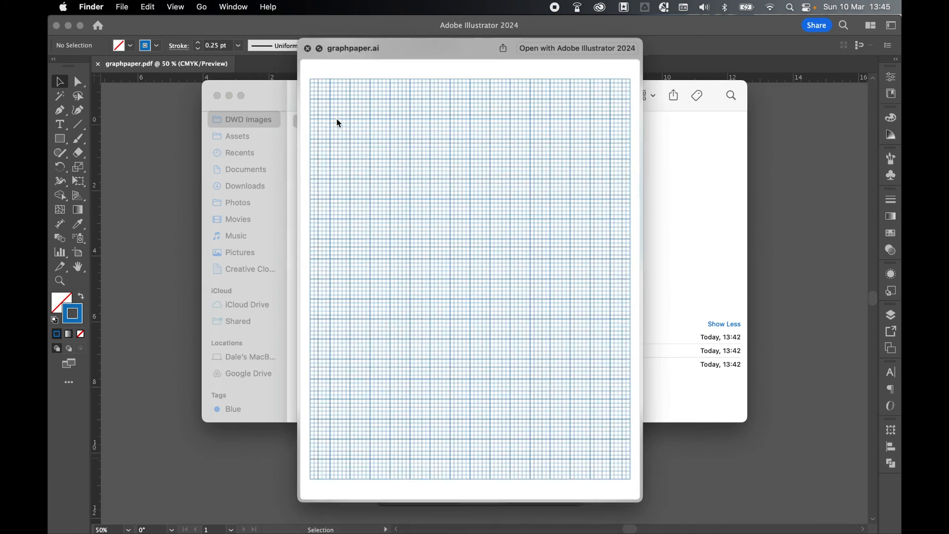
pyautogui.click(334, 133)
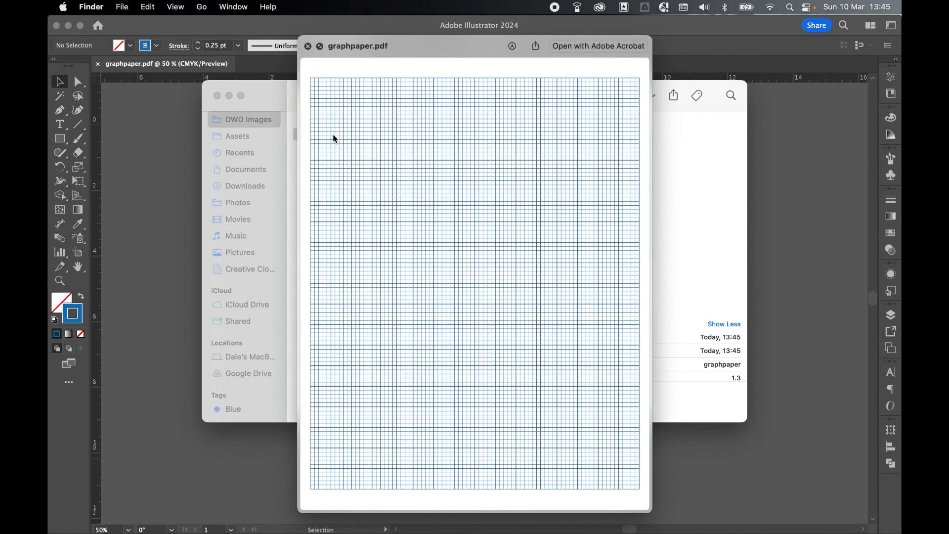
pyautogui.click(331, 121)
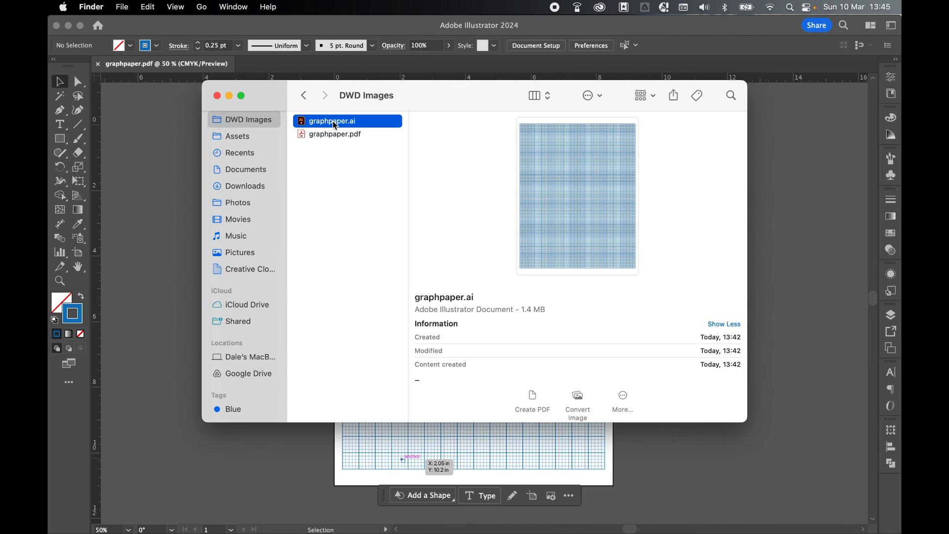